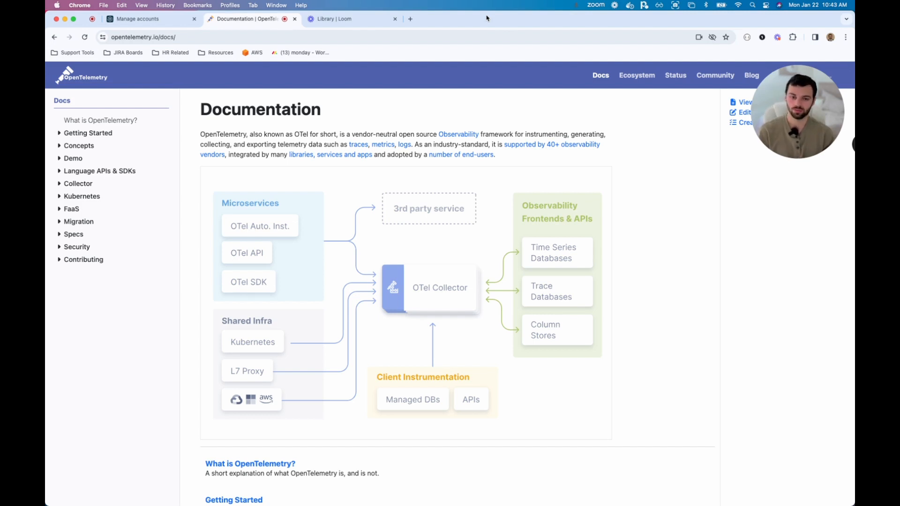
{"action": "mouse_move", "coordinate": [191, 204]}
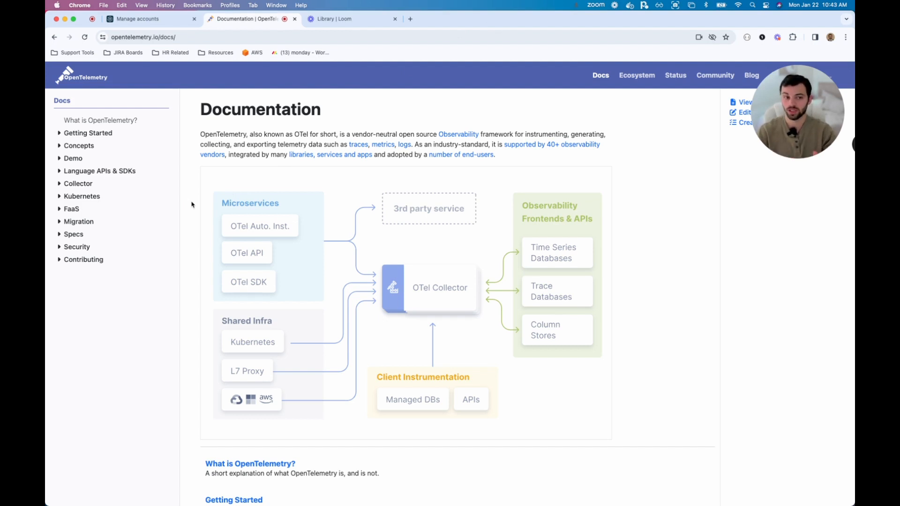
{"action": "mouse_move", "coordinate": [239, 213]}
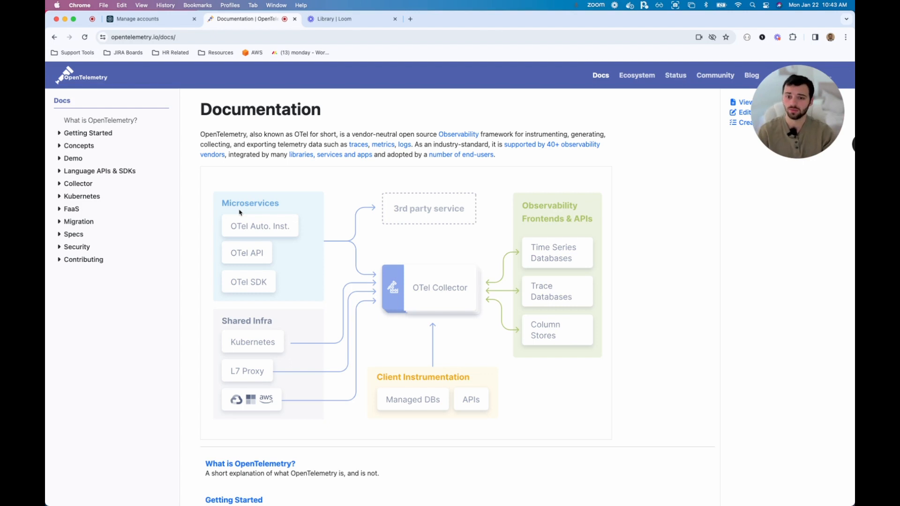
{"action": "mouse_move", "coordinate": [246, 228]}
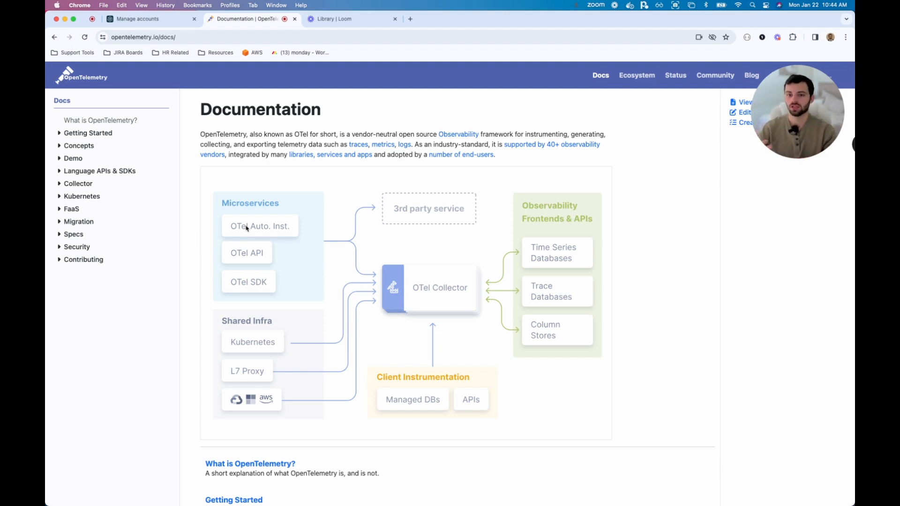
{"action": "mouse_move", "coordinate": [241, 264]}
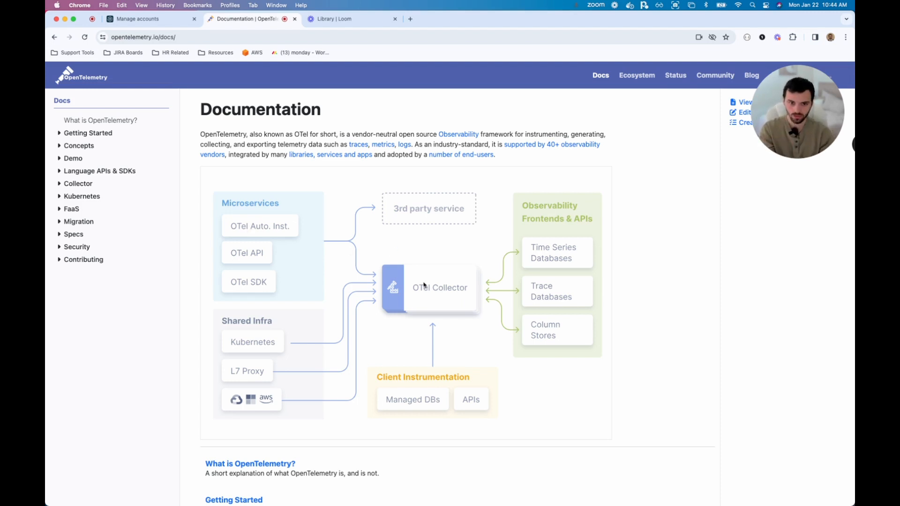
{"action": "mouse_move", "coordinate": [434, 211]}
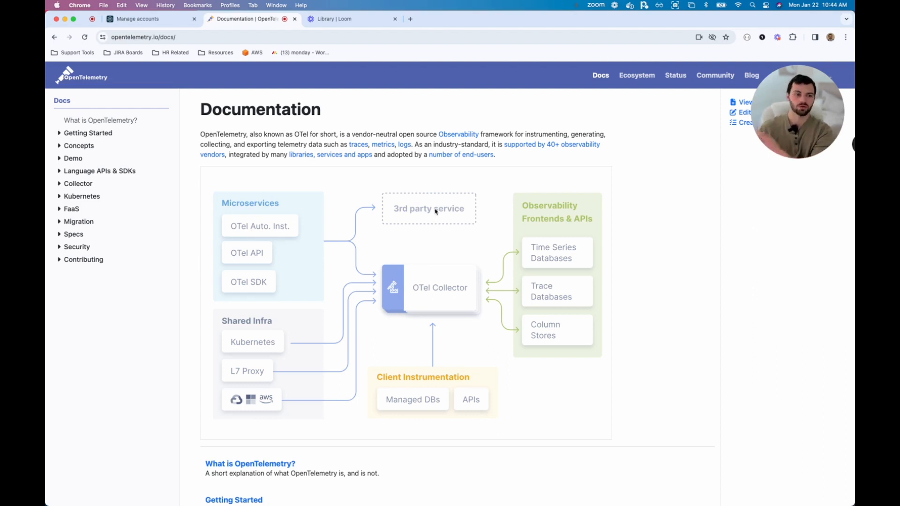
{"action": "mouse_move", "coordinate": [432, 309]}
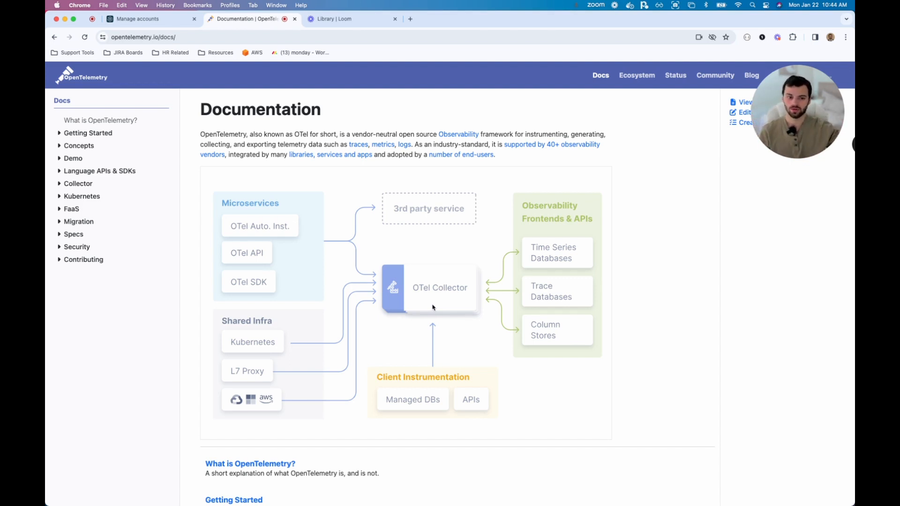
{"action": "mouse_move", "coordinate": [331, 270]}
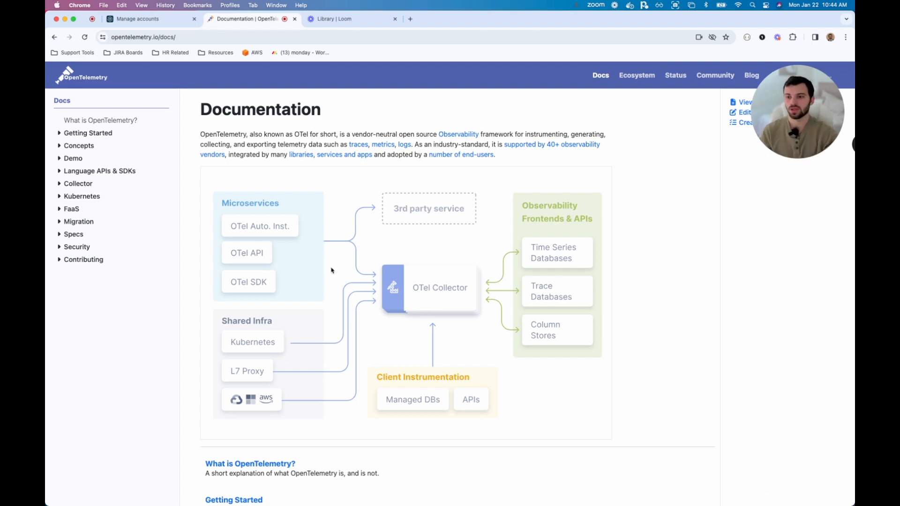
{"action": "mouse_move", "coordinate": [213, 183]}
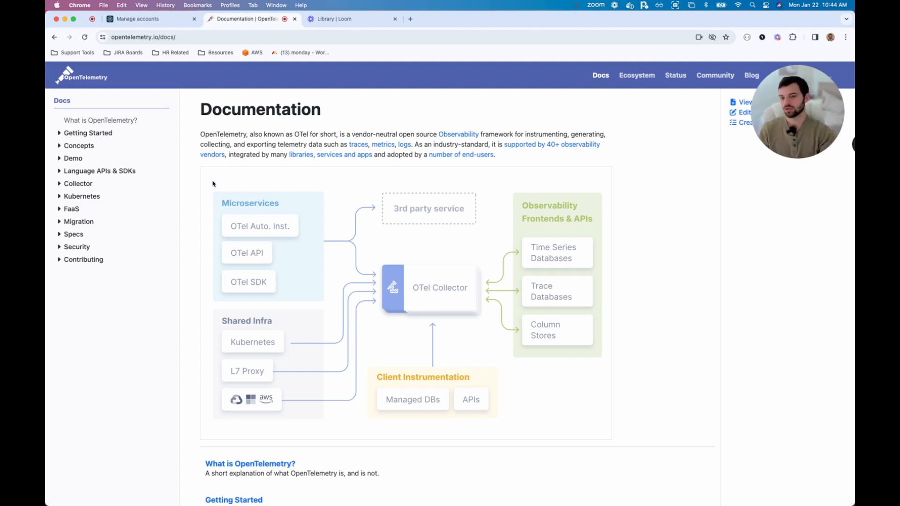
{"action": "mouse_move", "coordinate": [100, 171]}
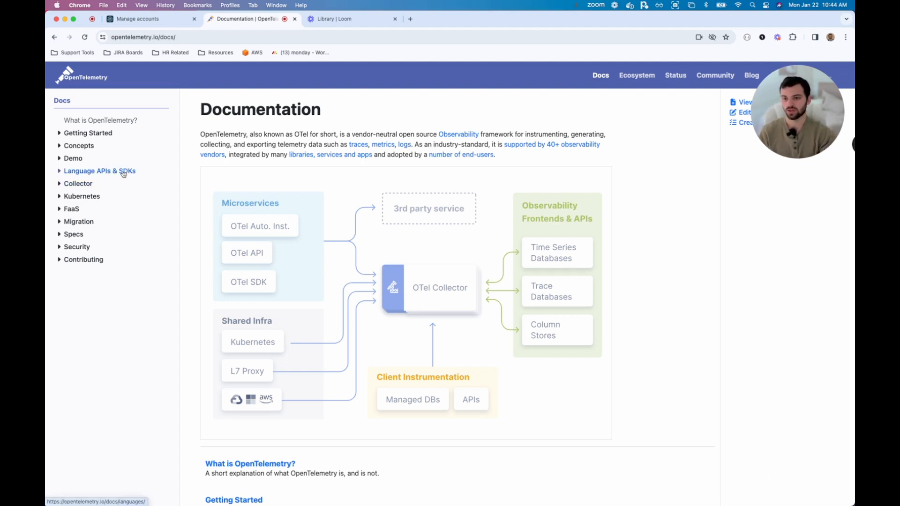
{"action": "mouse_move", "coordinate": [73, 157]}
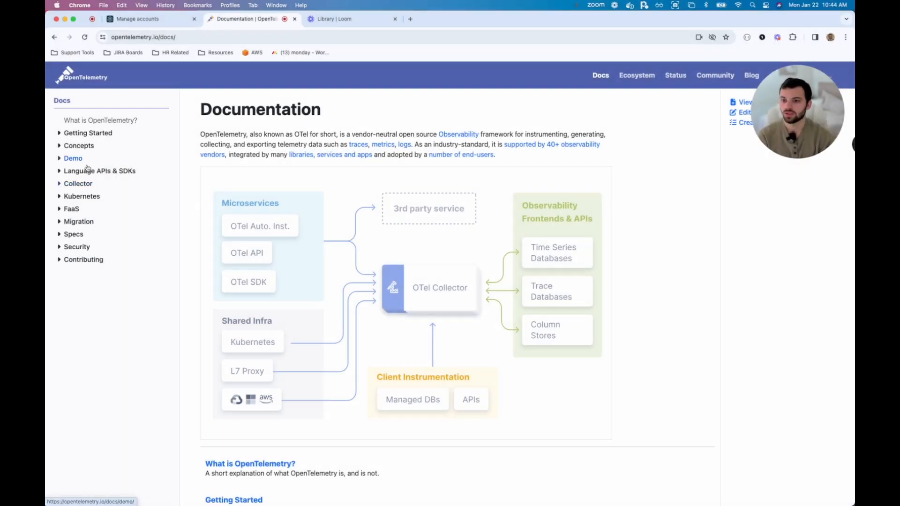
Go to Language APIs & SDKs and choose the Python documentation.
{"action": "left_click", "coordinate": [100, 171]}
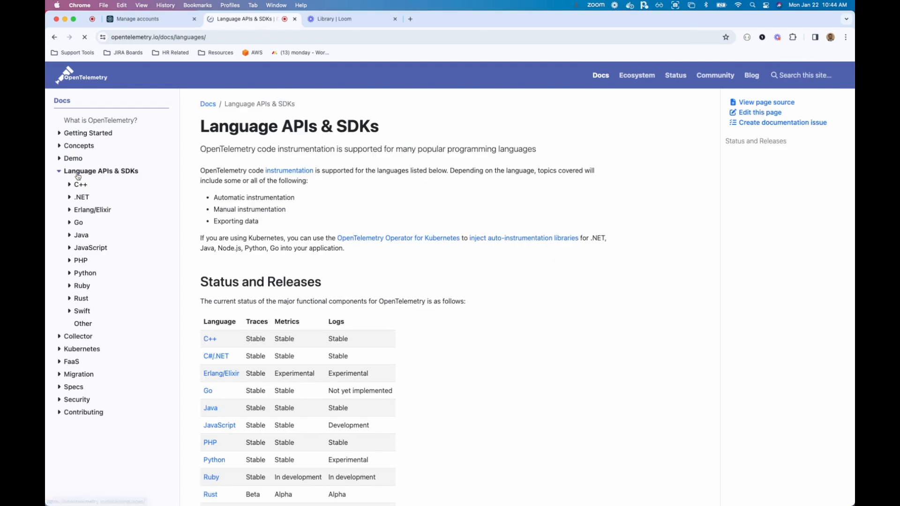
{"action": "left_click", "coordinate": [81, 185]}
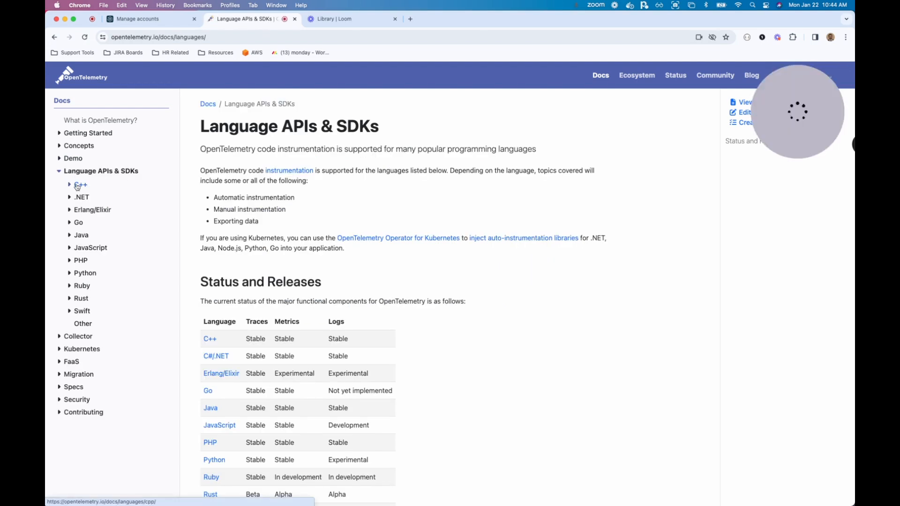
{"action": "mouse_move", "coordinate": [383, 157]}
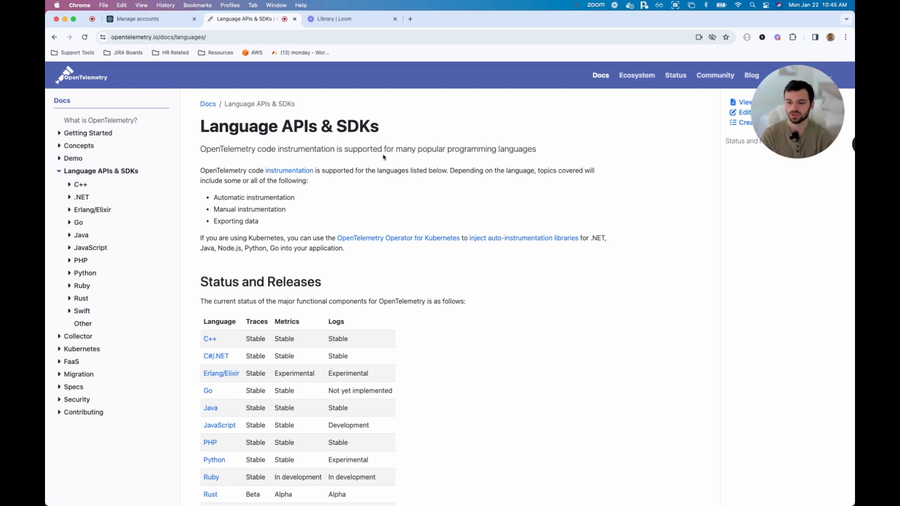
{"action": "mouse_move", "coordinate": [291, 215]}
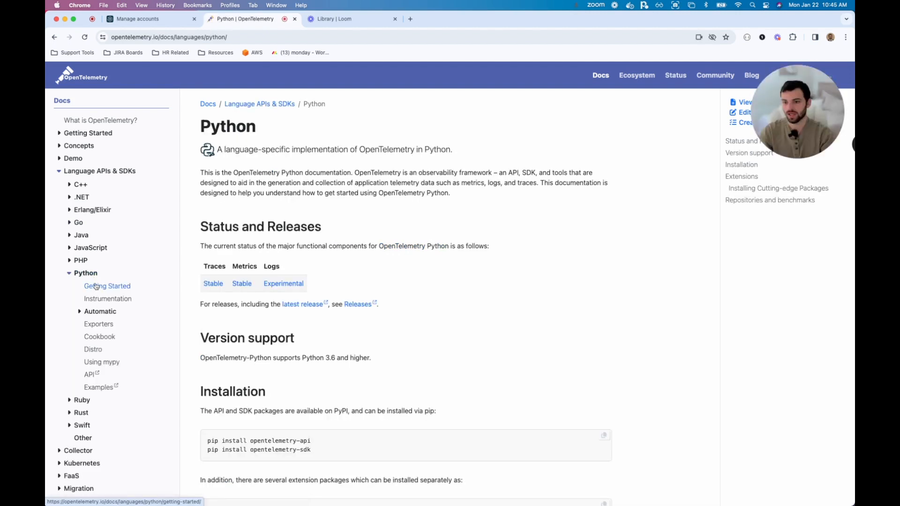
{"action": "mouse_move", "coordinate": [101, 286]}
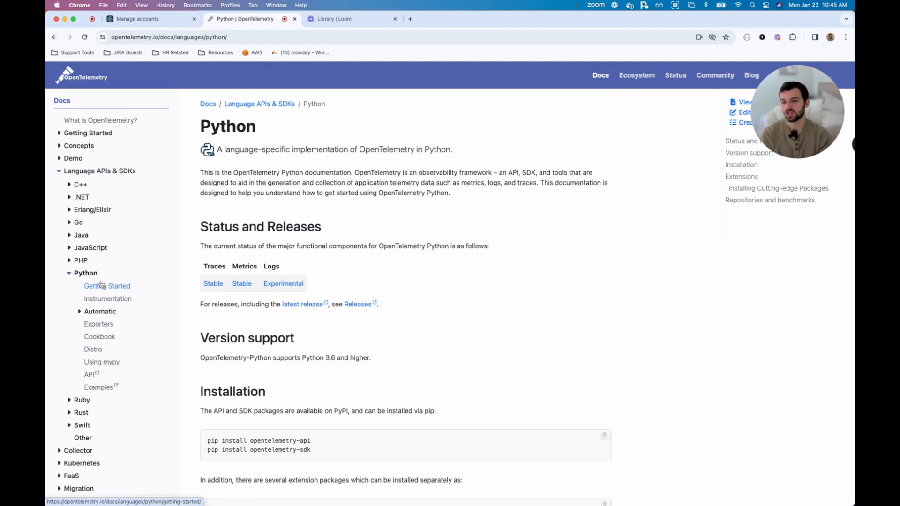
{"action": "mouse_move", "coordinate": [97, 292]}
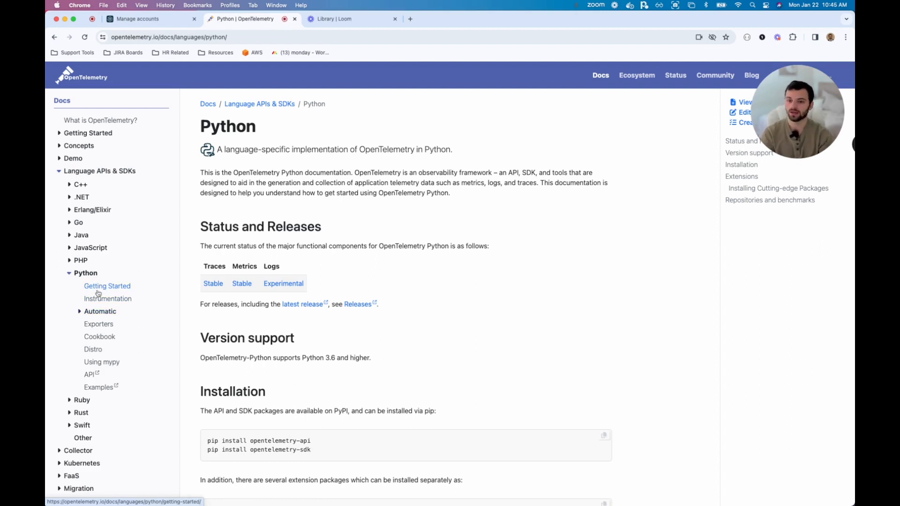
Read the Python Getting Started guide down to the 'Run the instrumented app' section.
{"action": "left_click", "coordinate": [107, 286]}
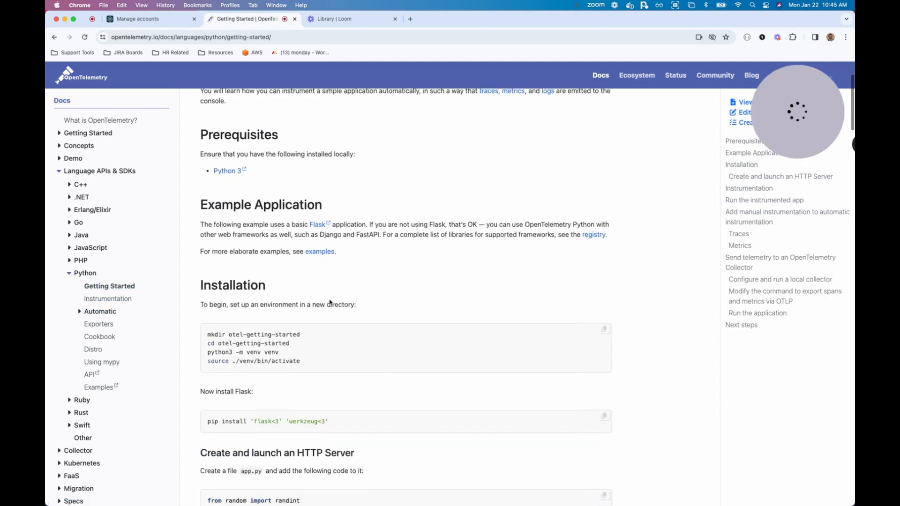
{"action": "scroll", "scroll_direction": "down", "scroll_amount": 3}
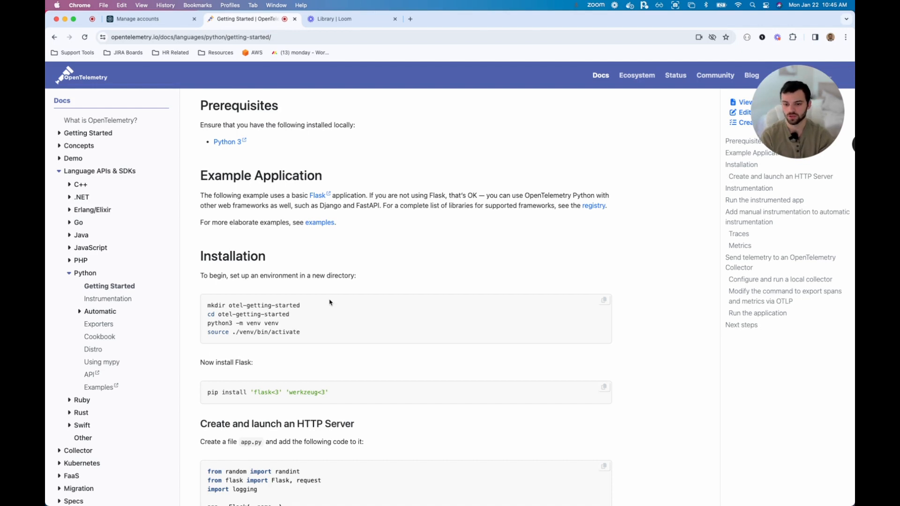
{"action": "scroll", "scroll_direction": "down", "scroll_amount": 3}
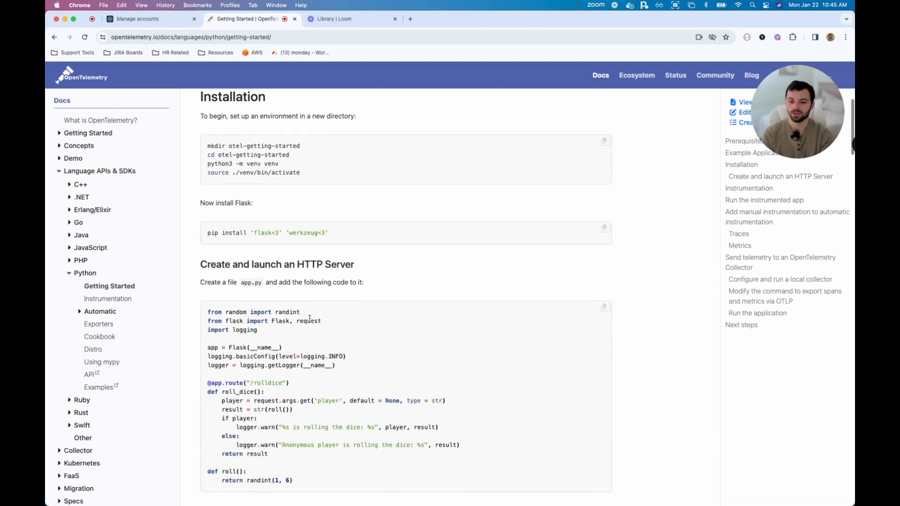
{"action": "scroll", "scroll_direction": "down", "scroll_amount": 3}
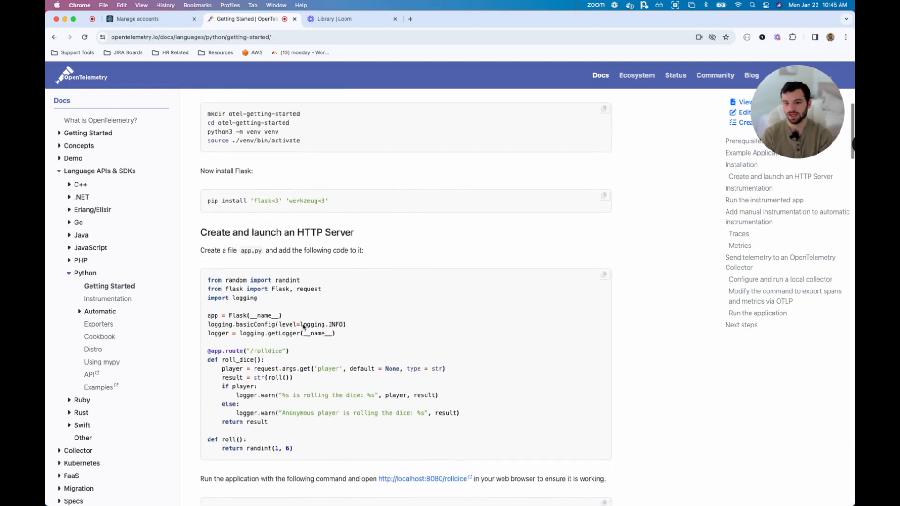
{"action": "scroll", "scroll_direction": "down", "scroll_amount": 3}
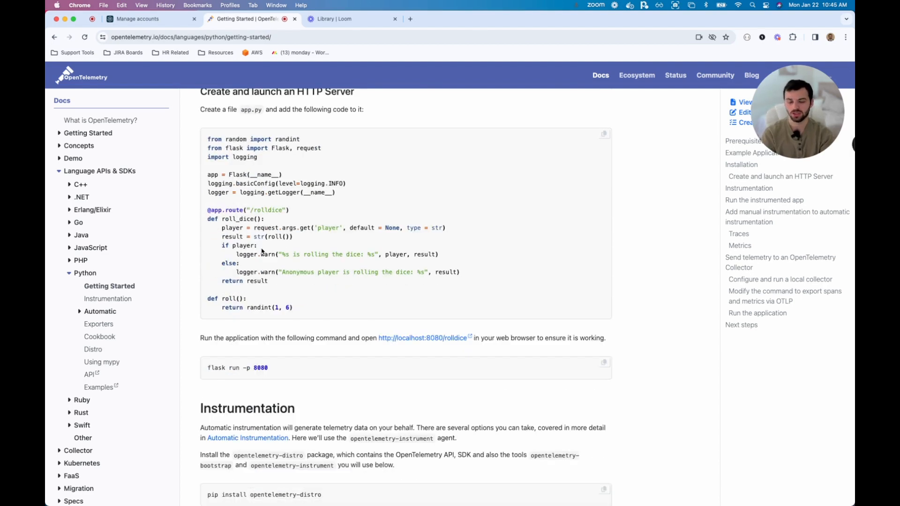
{"action": "scroll", "scroll_direction": "down", "scroll_amount": 3}
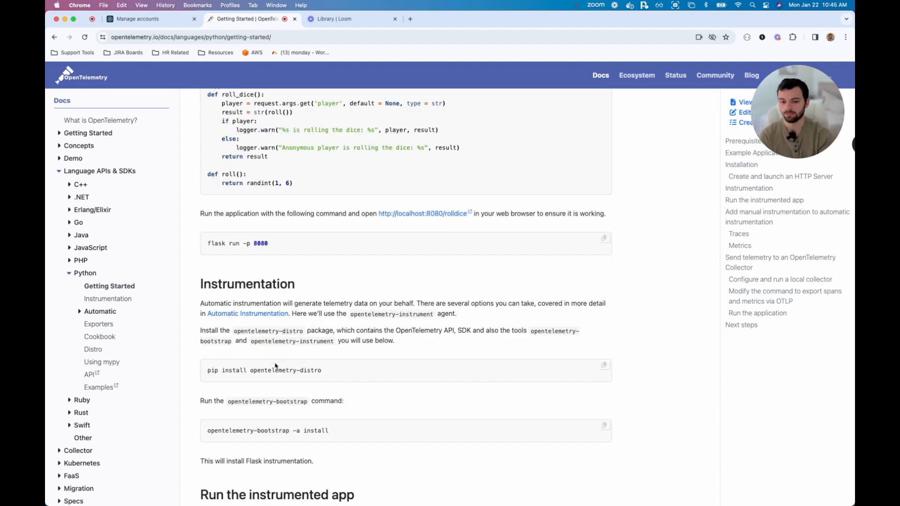
{"action": "scroll", "scroll_direction": "down", "scroll_amount": 3}
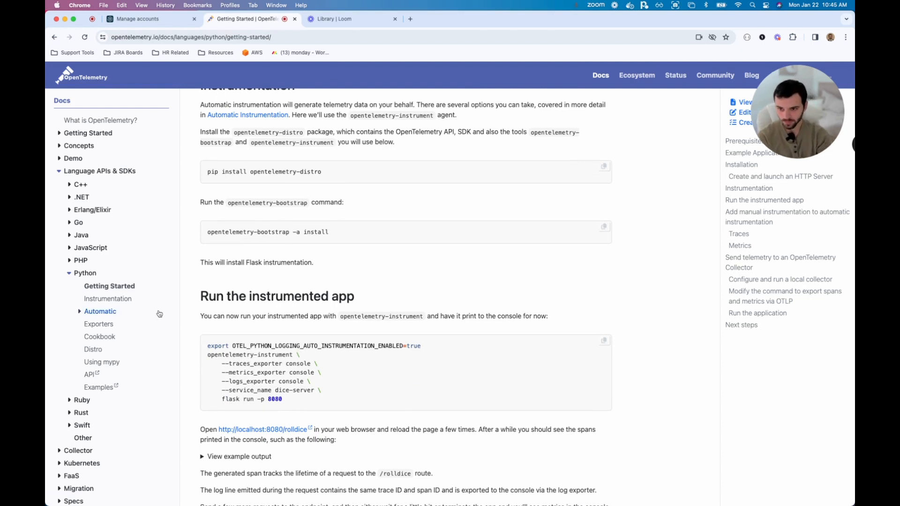
{"action": "left_click", "coordinate": [106, 298]}
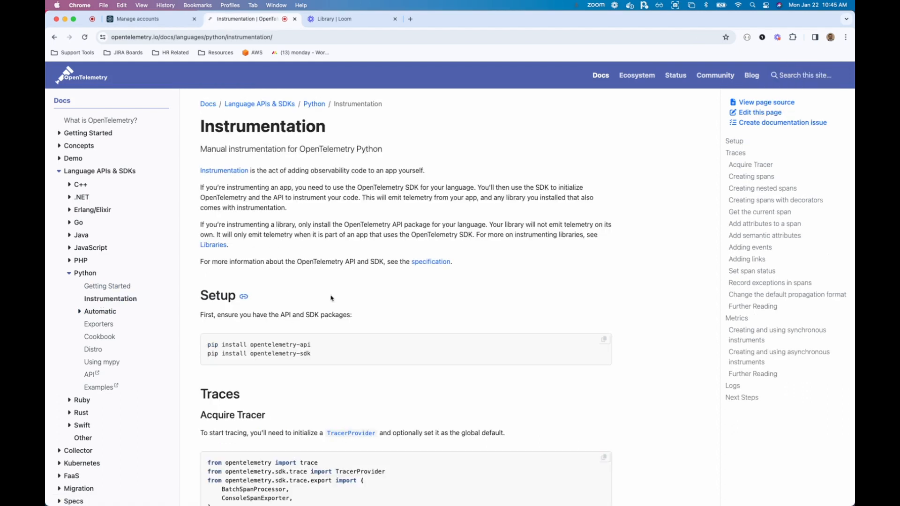
{"action": "scroll", "scroll_direction": "down", "scroll_amount": 3}
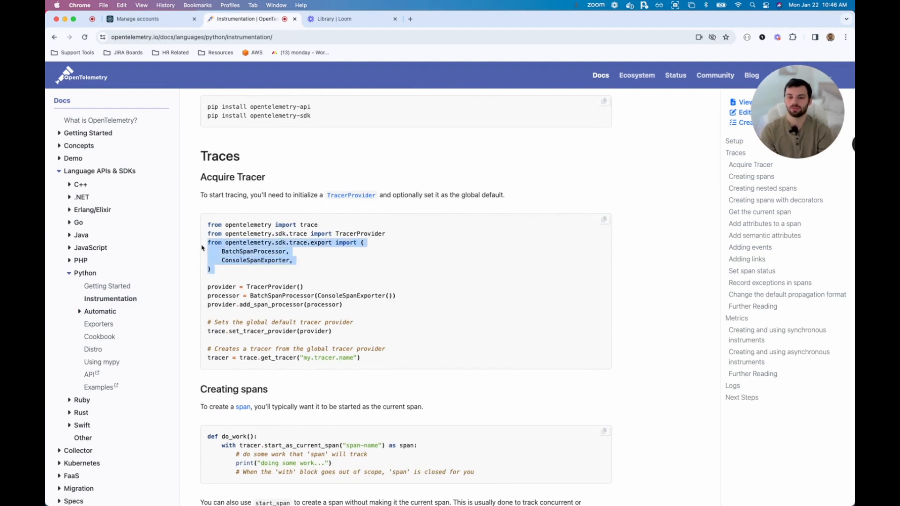
{"action": "left_click", "coordinate": [246, 255]}
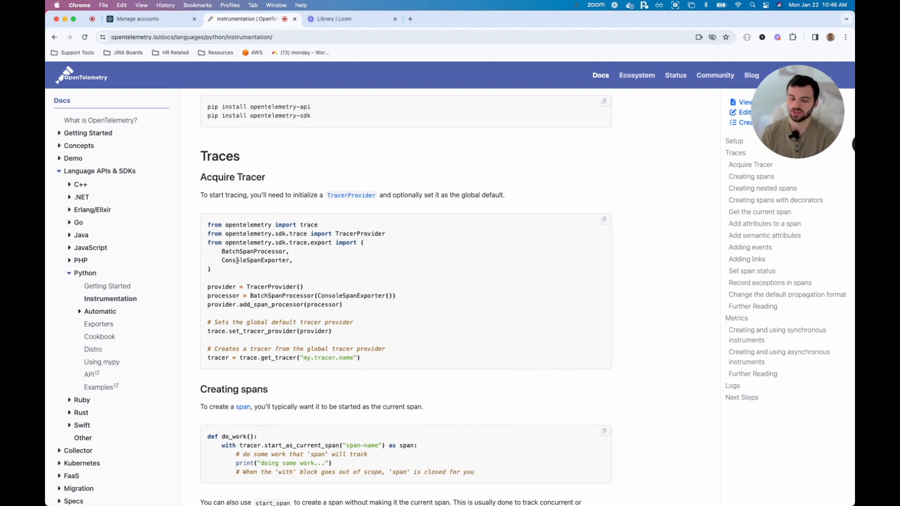
{"action": "scroll", "scroll_direction": "down", "scroll_amount": 3}
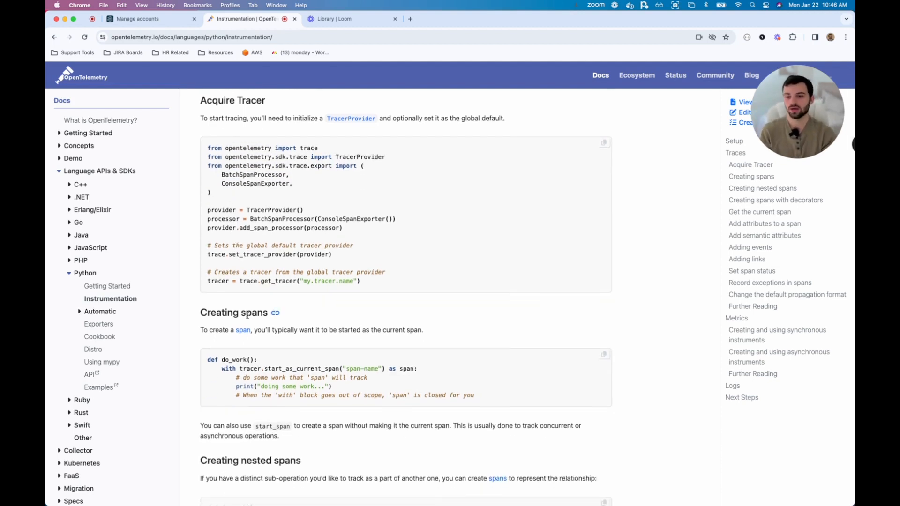
{"action": "scroll", "scroll_direction": "down", "scroll_amount": 3}
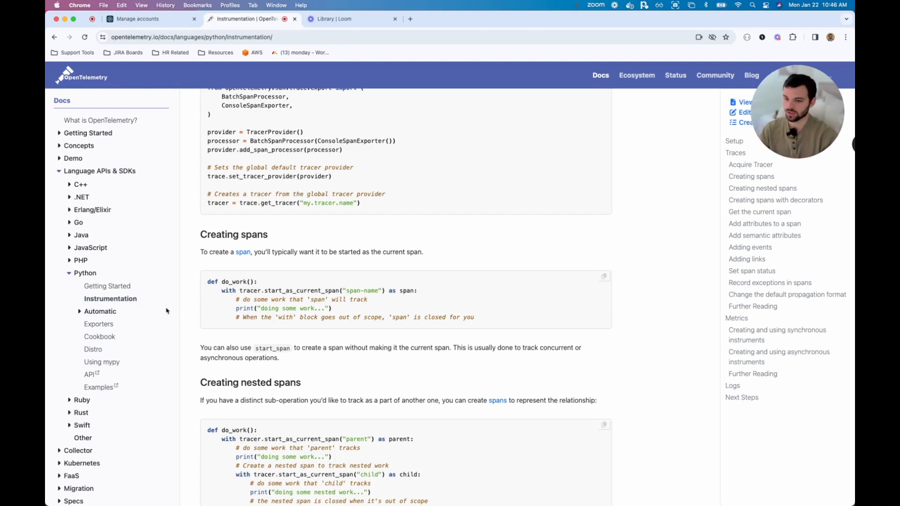
Read the Python Automatic Instrumentation guide down to its pip install setup commands.
{"action": "left_click", "coordinate": [100, 311]}
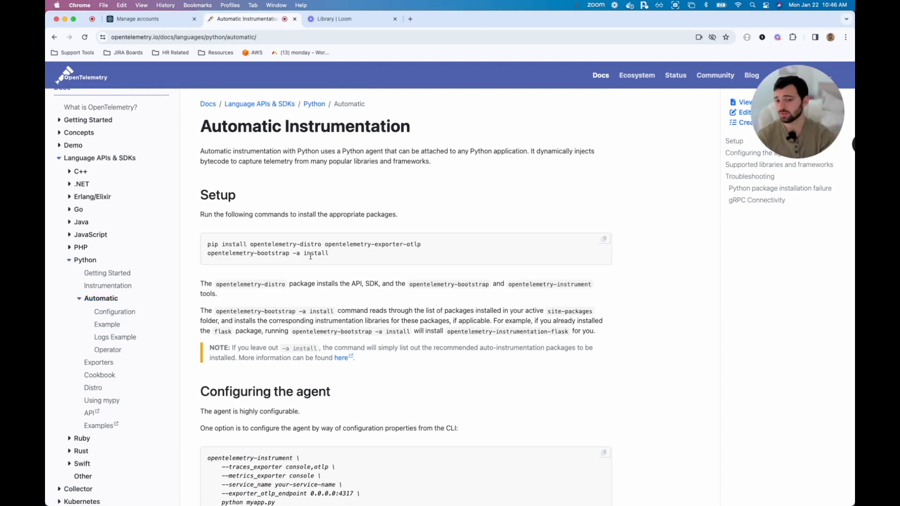
{"action": "mouse_move", "coordinate": [242, 232]}
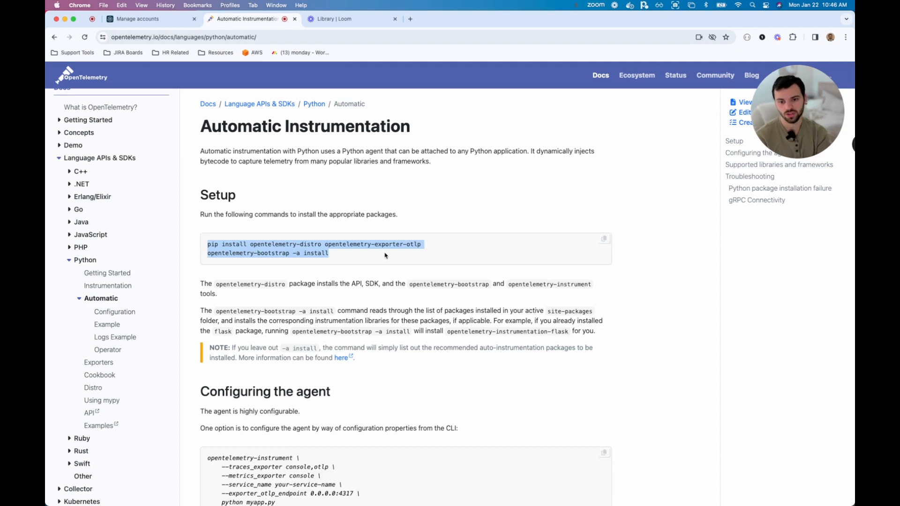
{"action": "scroll", "scroll_direction": "down", "scroll_amount": 3}
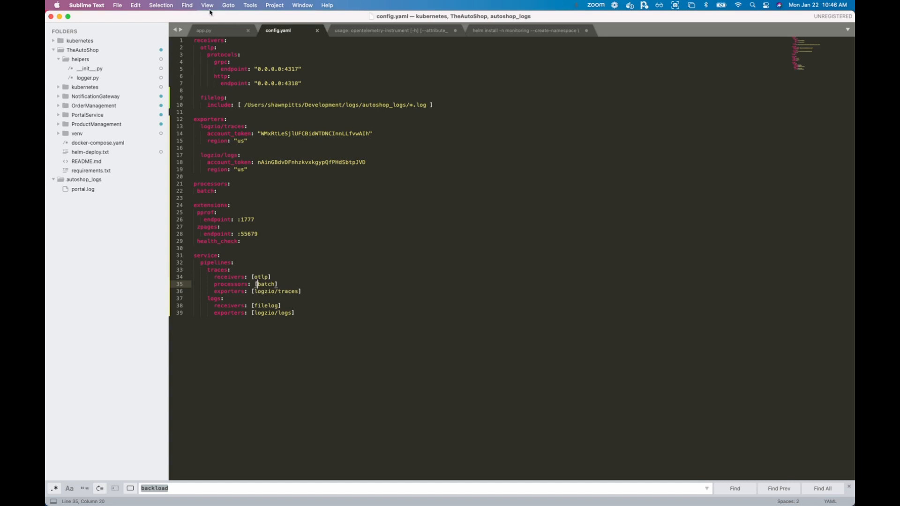
Review app.py, marking the log_to_file(response) call in the order route.
{"action": "left_click", "coordinate": [203, 30]}
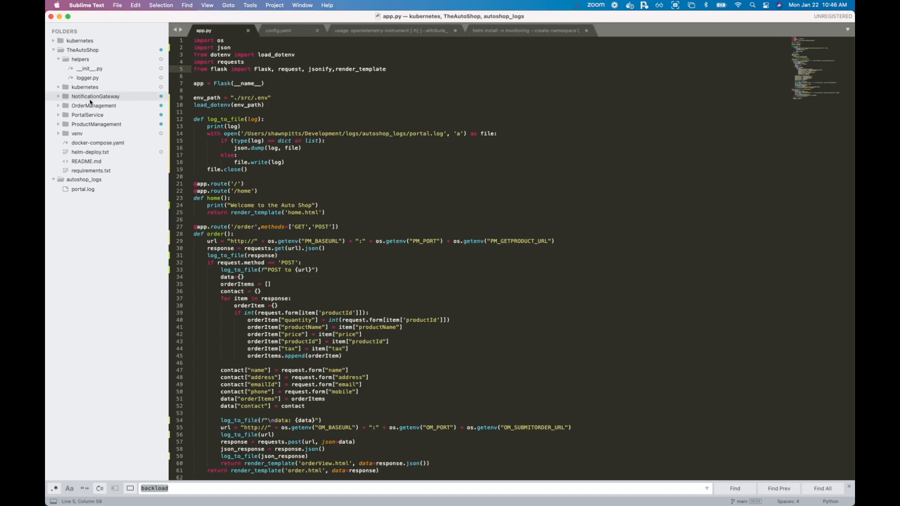
{"action": "mouse_move", "coordinate": [93, 105]}
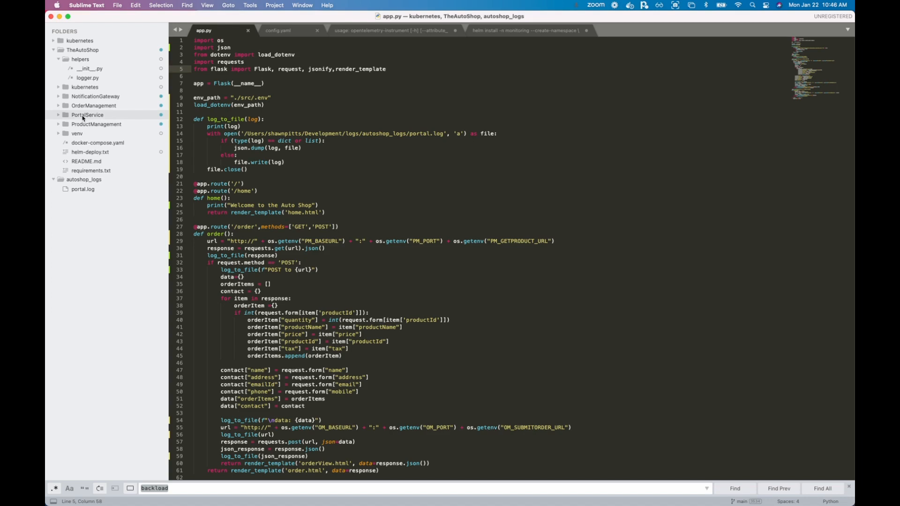
{"action": "scroll", "scroll_direction": "down", "scroll_amount": 3}
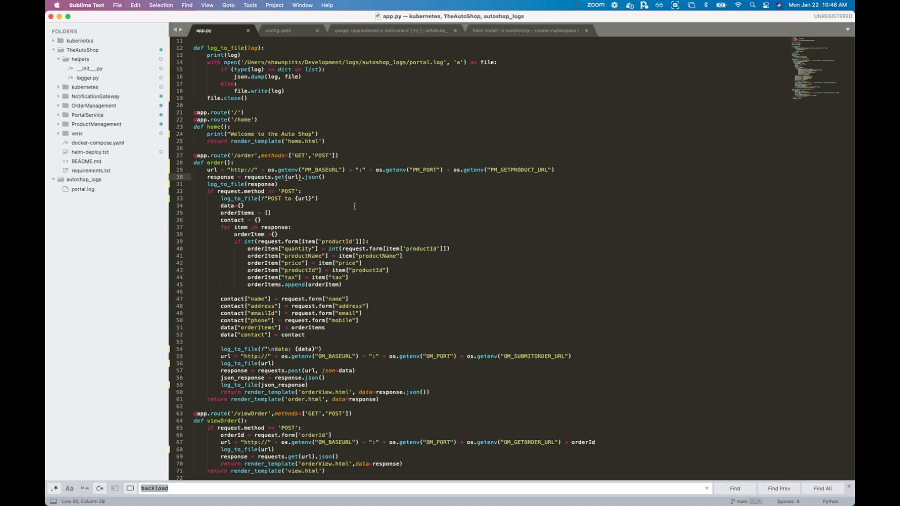
{"action": "left_click", "coordinate": [271, 184]}
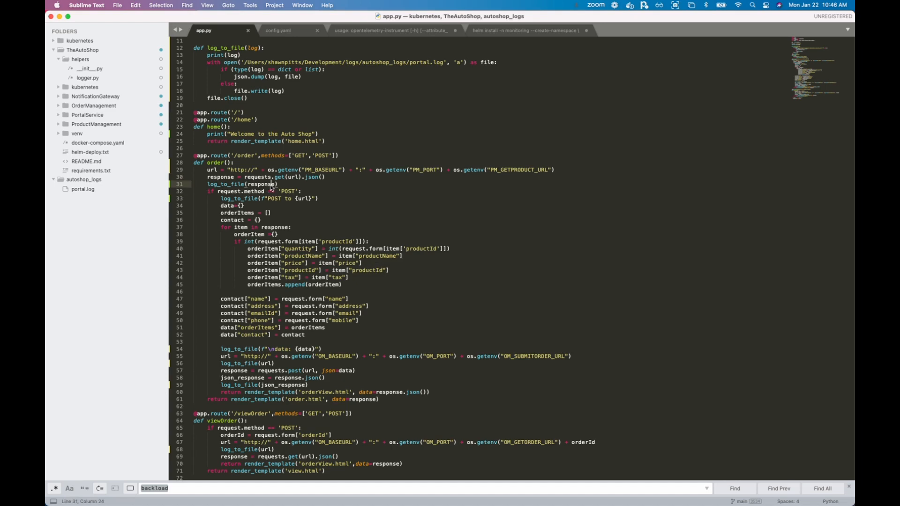
{"action": "scroll", "scroll_direction": "up", "scroll_amount": 3}
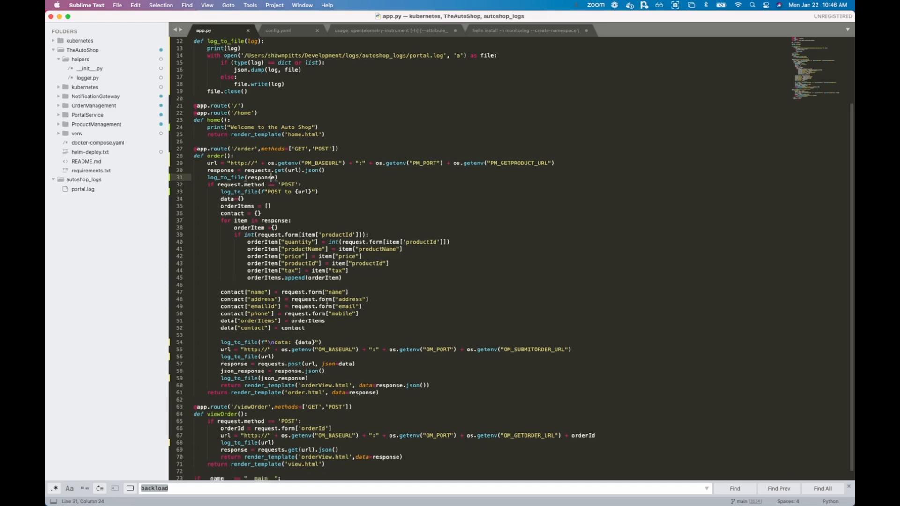
{"action": "scroll", "scroll_direction": "up", "scroll_amount": 3}
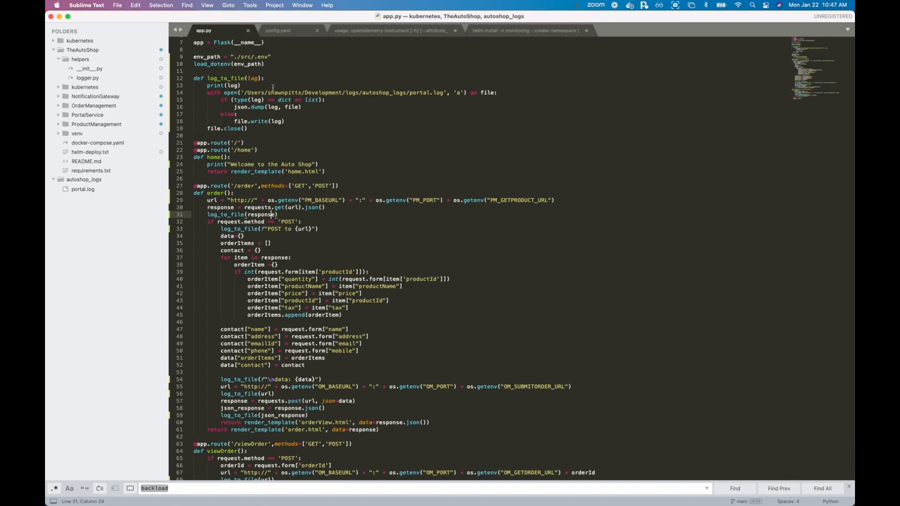
{"action": "scroll", "scroll_direction": "up", "scroll_amount": 3}
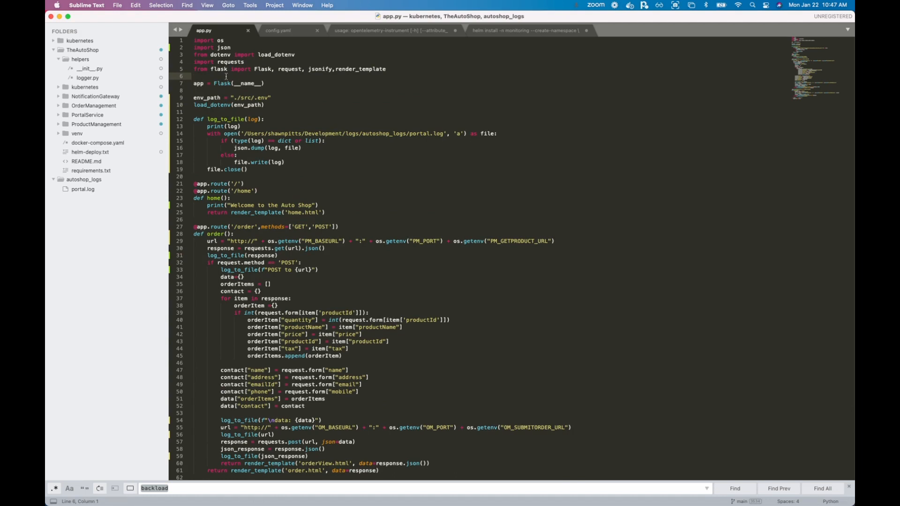
Return to the opentelemetry-instrument usage notes file.
{"action": "left_click", "coordinate": [384, 30]}
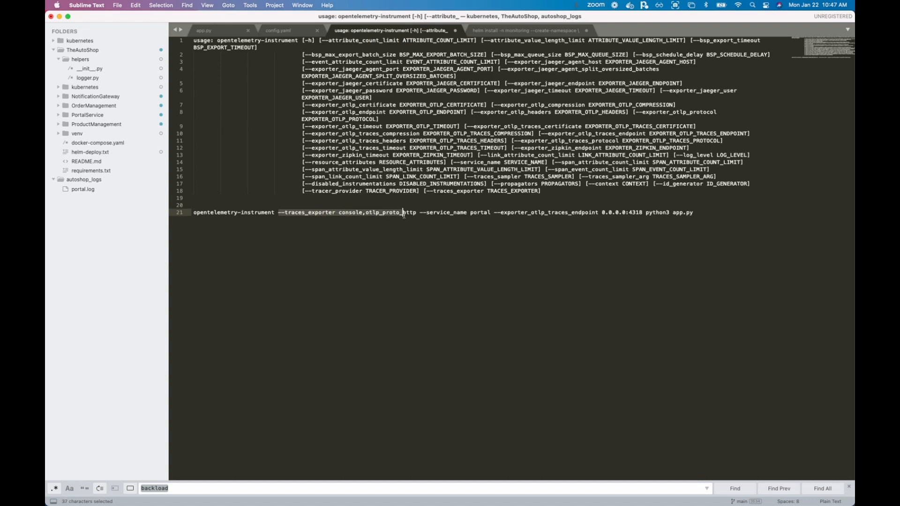
{"action": "left_click", "coordinate": [415, 212]}
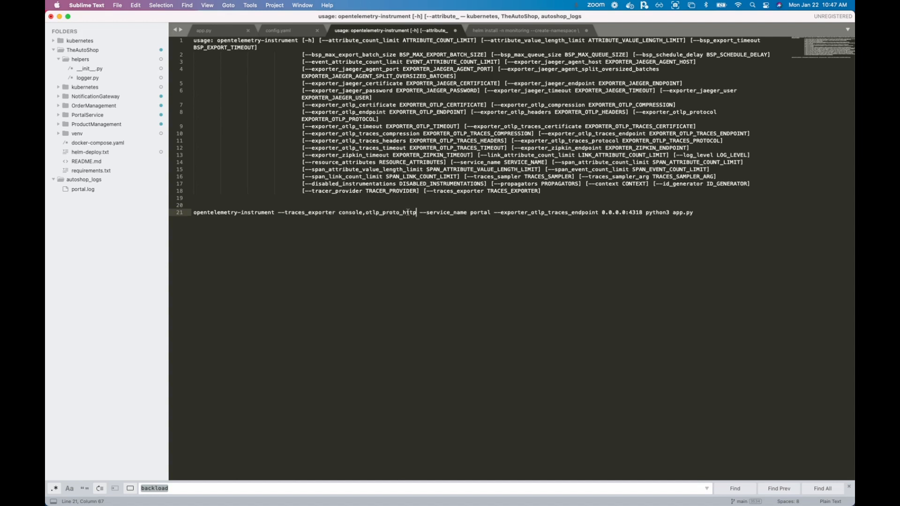
{"action": "double_click", "coordinate": [477, 213]}
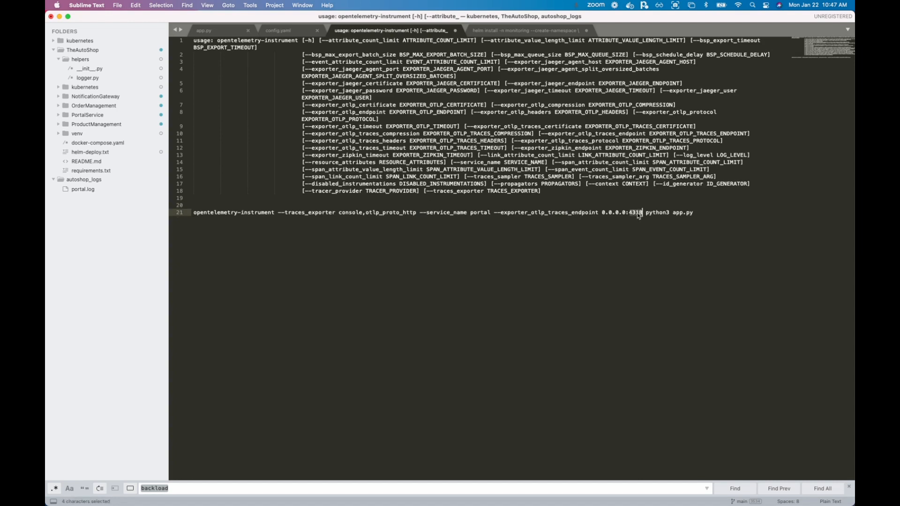
{"action": "left_click", "coordinate": [692, 213]}
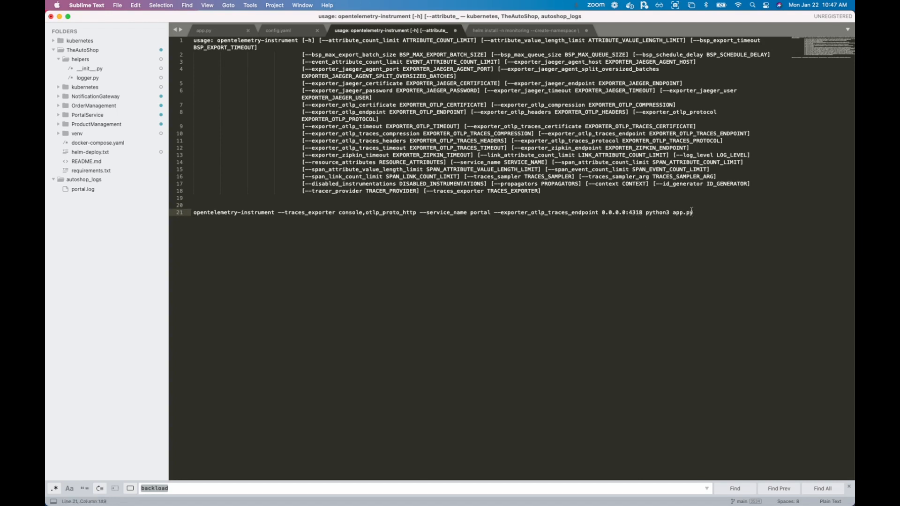
{"action": "left_click", "coordinate": [219, 30]}
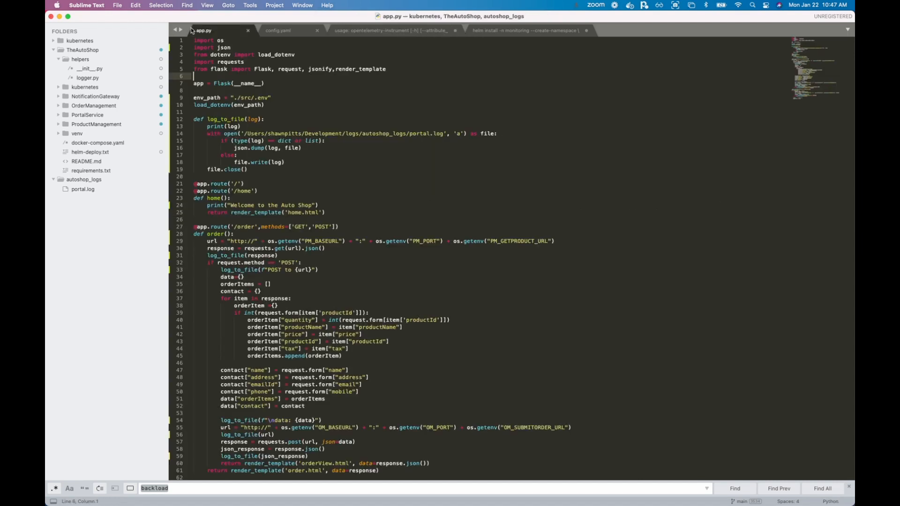
Return to the opentelemetry-instrument command notes for the portal service.
{"action": "left_click", "coordinate": [384, 30]}
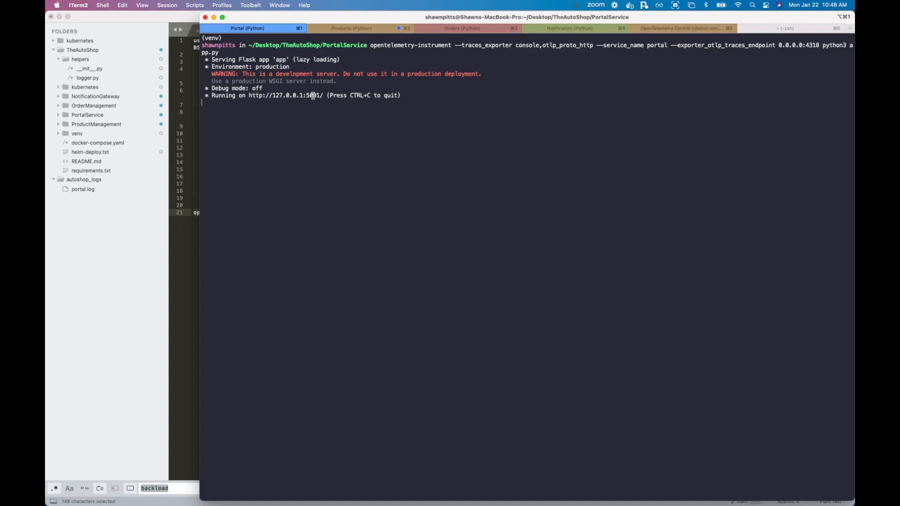
{"action": "mouse_move", "coordinate": [338, 118]}
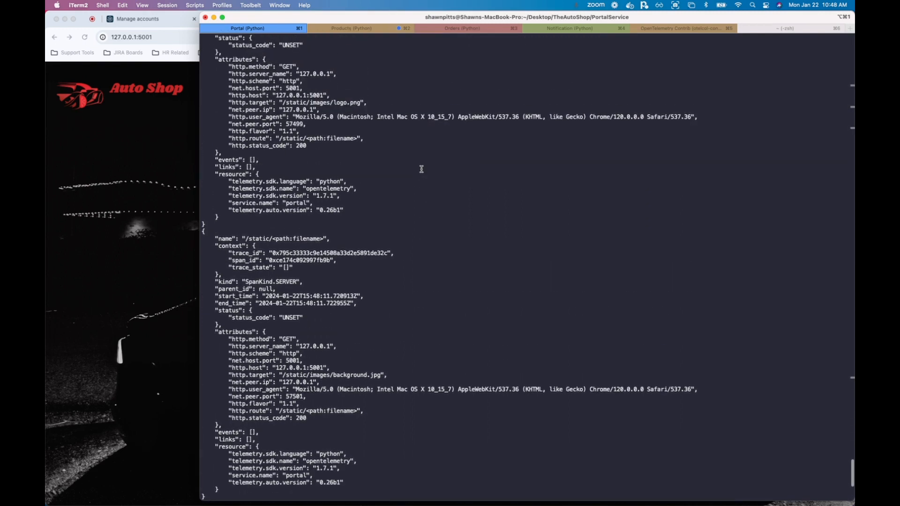
Scroll the console trace spans from the portal, then switch to the Auto Shop order page in Chrome.
{"action": "scroll", "scroll_direction": "down", "scroll_amount": 3}
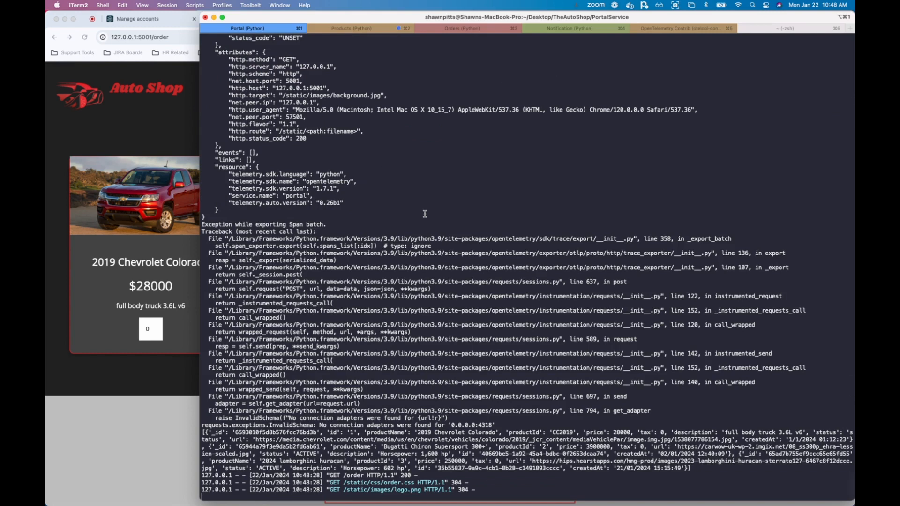
{"action": "scroll", "scroll_direction": "down", "scroll_amount": 3}
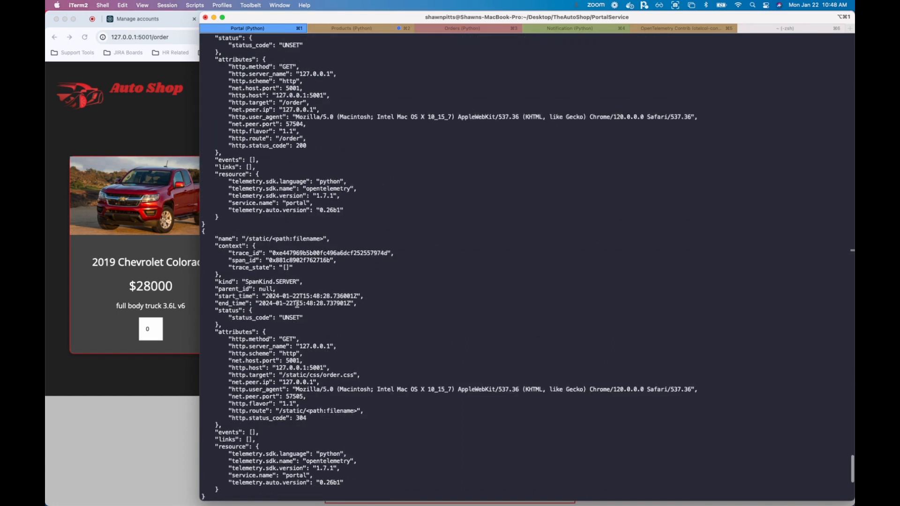
{"action": "scroll", "scroll_direction": "up", "scroll_amount": 3}
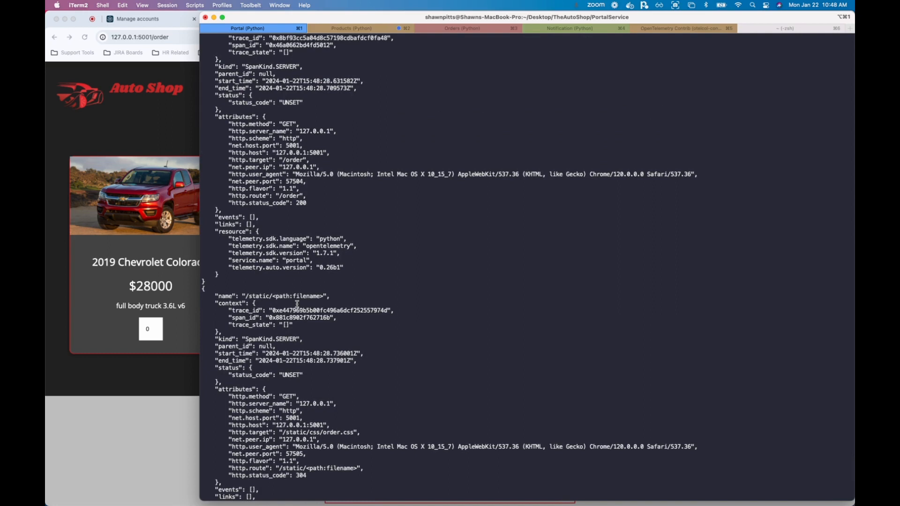
{"action": "scroll", "scroll_direction": "down", "scroll_amount": 3}
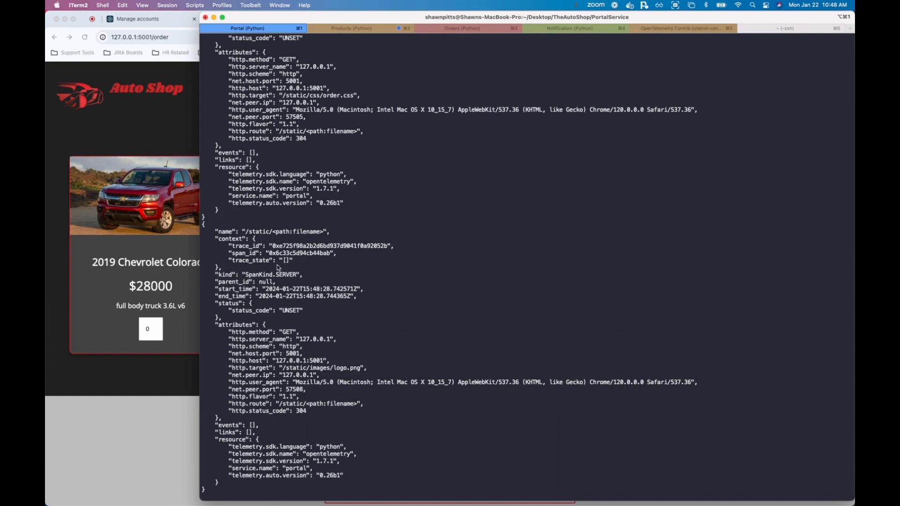
{"action": "left_click", "coordinate": [429, 18]}
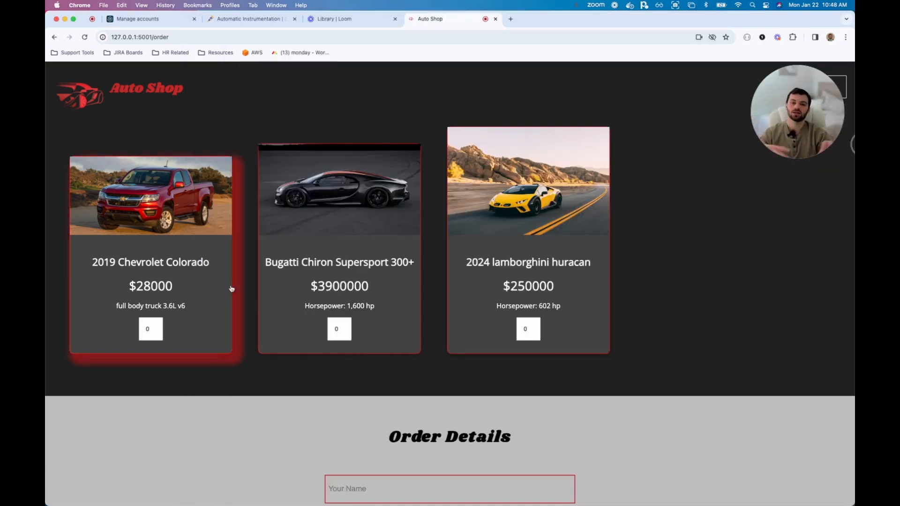
{"action": "mouse_move", "coordinate": [262, 254]}
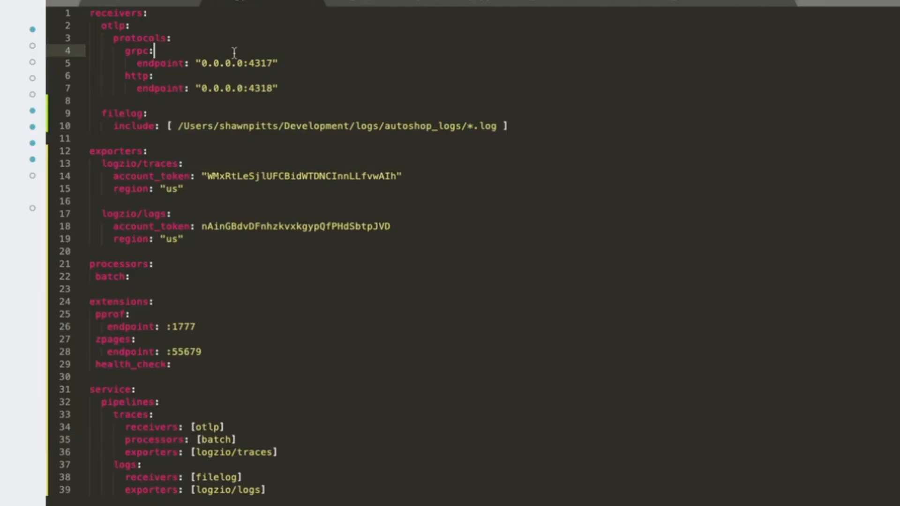
{"action": "mouse_move", "coordinate": [142, 258]}
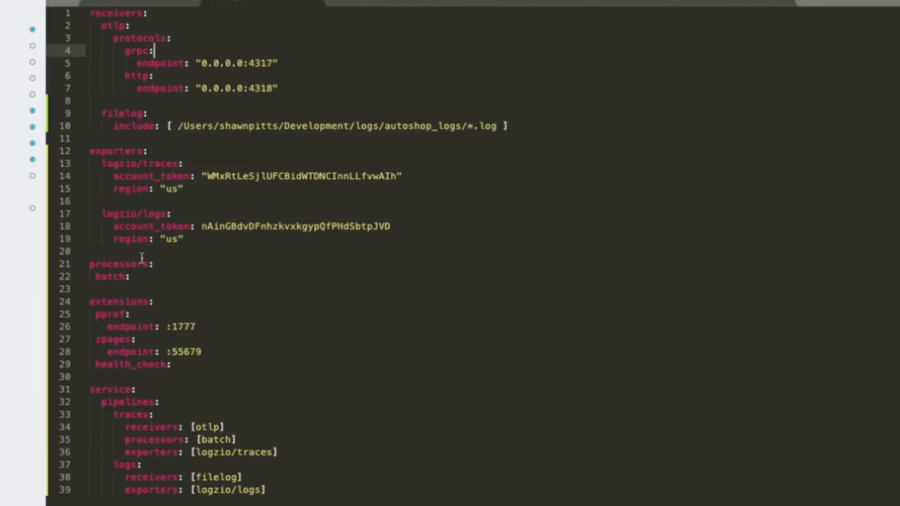
{"action": "mouse_move", "coordinate": [137, 314]}
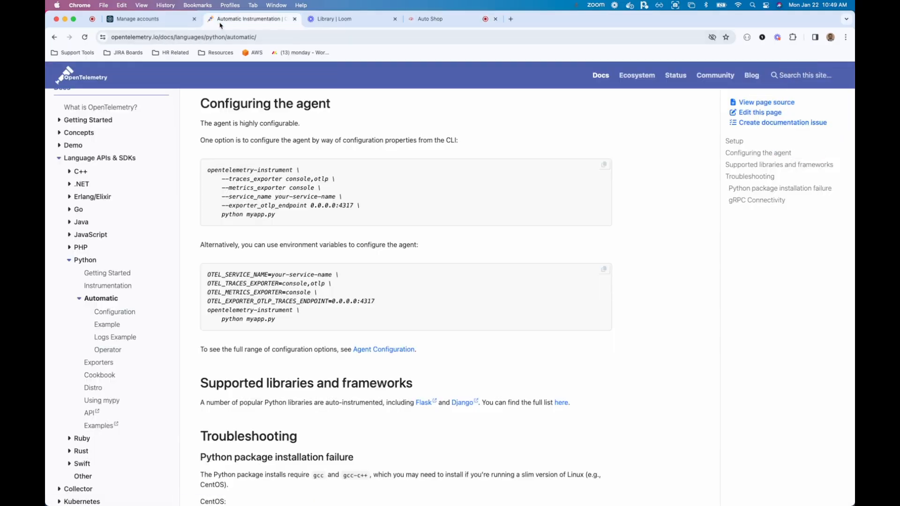
Go to the Collector Configuration guide and jump to its Receivers explanation.
{"action": "left_click", "coordinate": [99, 157]}
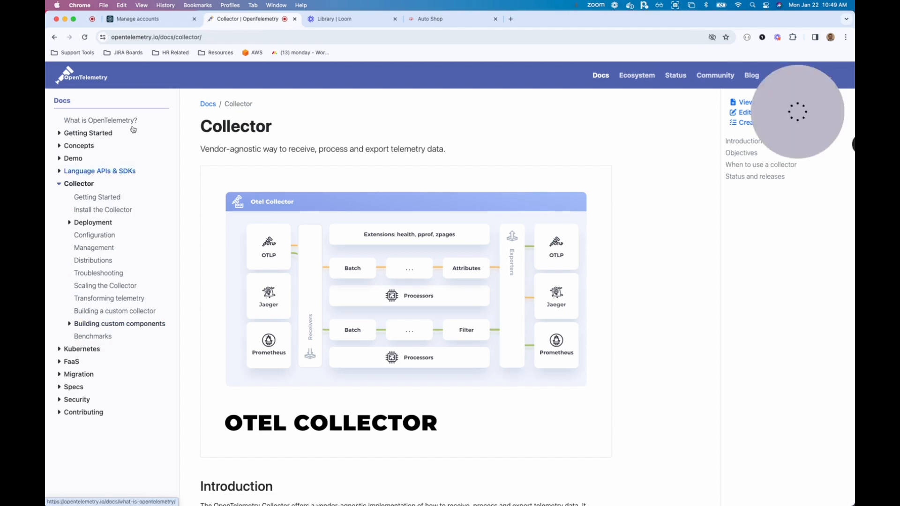
{"action": "left_click", "coordinate": [93, 235]}
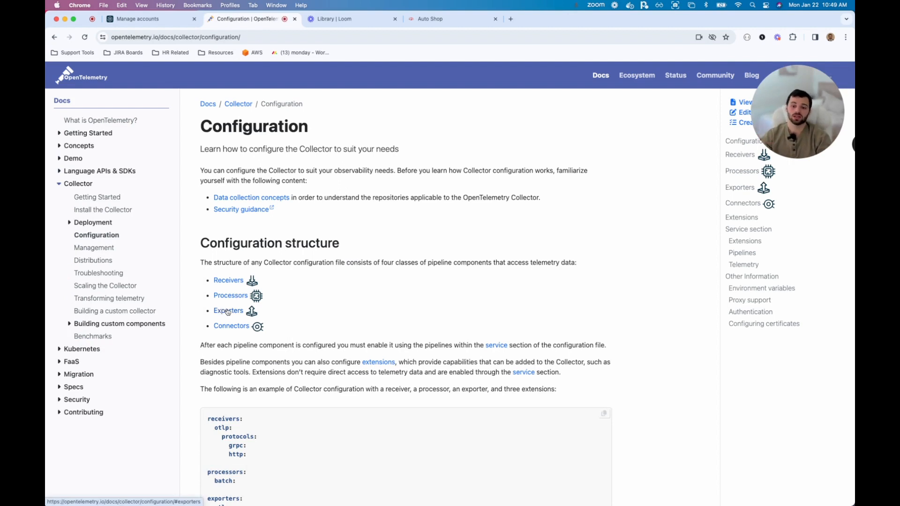
{"action": "left_click", "coordinate": [227, 280]}
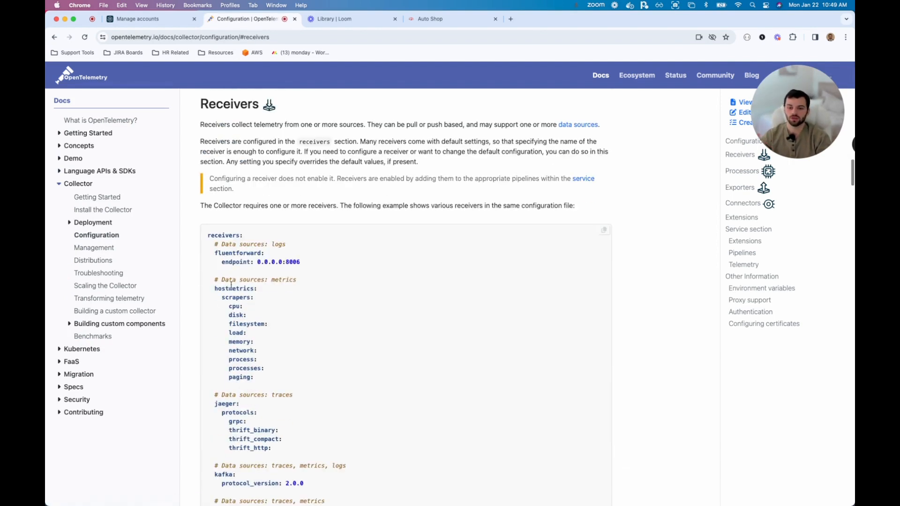
{"action": "mouse_move", "coordinate": [232, 278]}
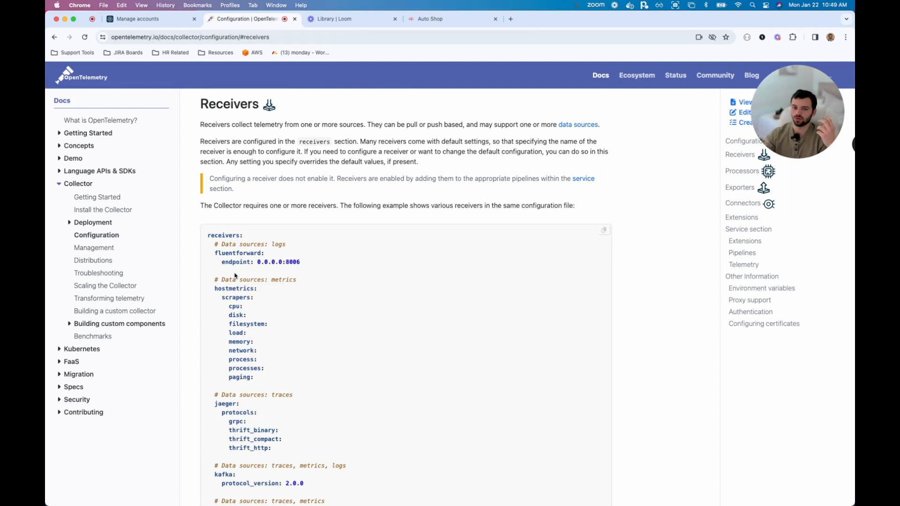
Review the receivers and pipeline examples, then return to the top of the Configuration page.
{"action": "scroll", "scroll_direction": "down", "scroll_amount": 3}
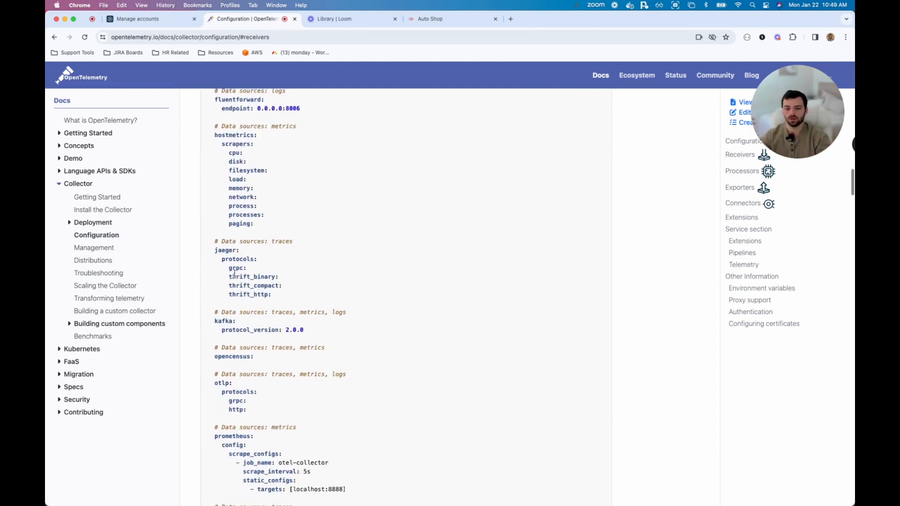
{"action": "scroll", "scroll_direction": "up", "scroll_amount": 3}
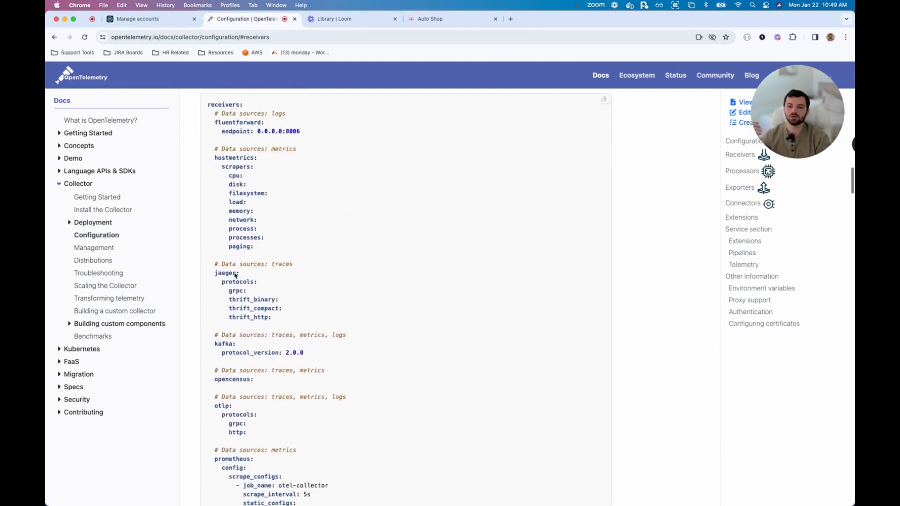
{"action": "scroll", "scroll_direction": "up", "scroll_amount": 3}
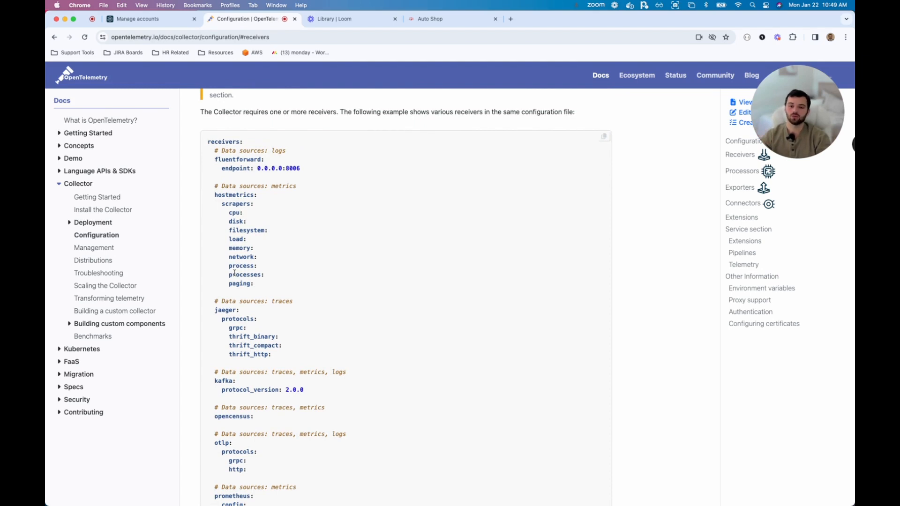
{"action": "scroll", "scroll_direction": "up", "scroll_amount": 3}
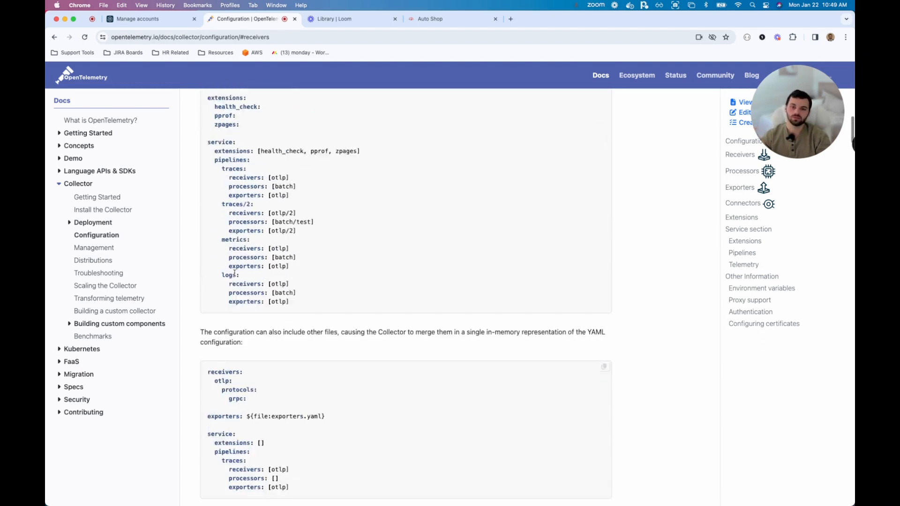
{"action": "scroll", "scroll_direction": "up", "scroll_amount": 3}
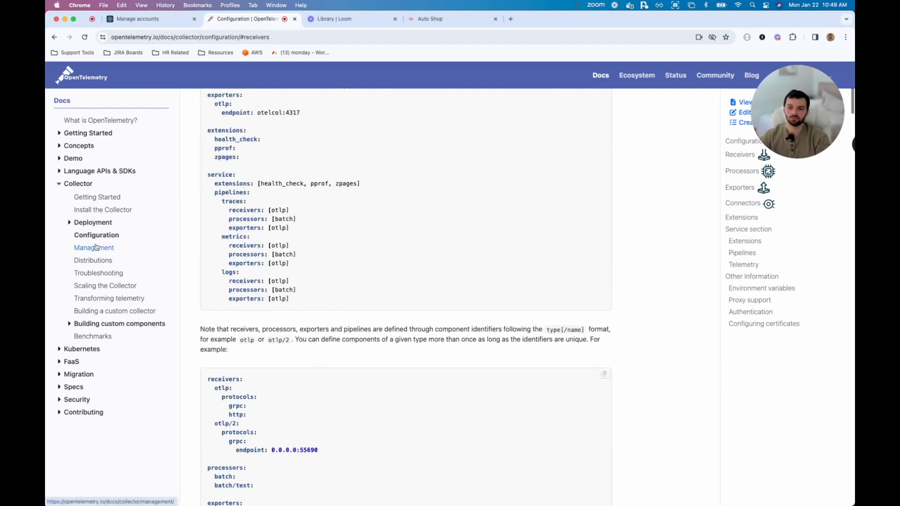
{"action": "left_click", "coordinate": [96, 234]}
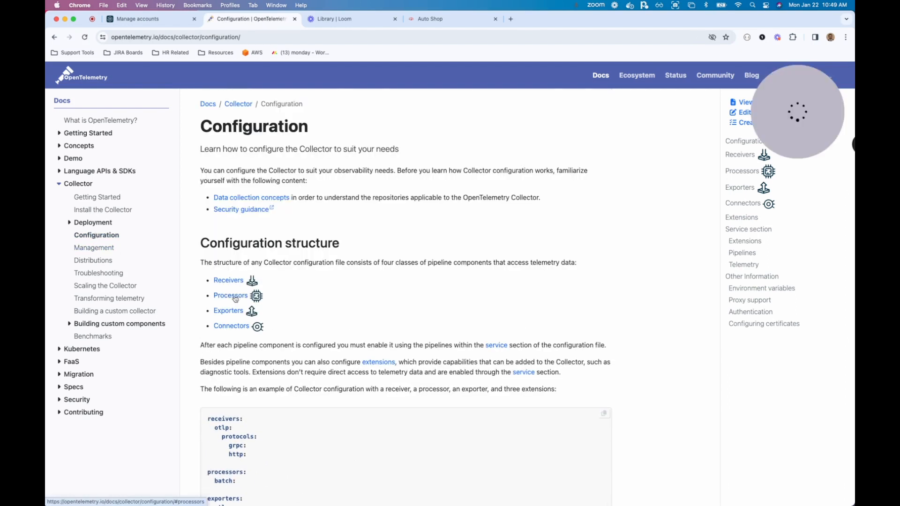
Jump to the Processors explanation and read through its example configuration.
{"action": "left_click", "coordinate": [231, 295]}
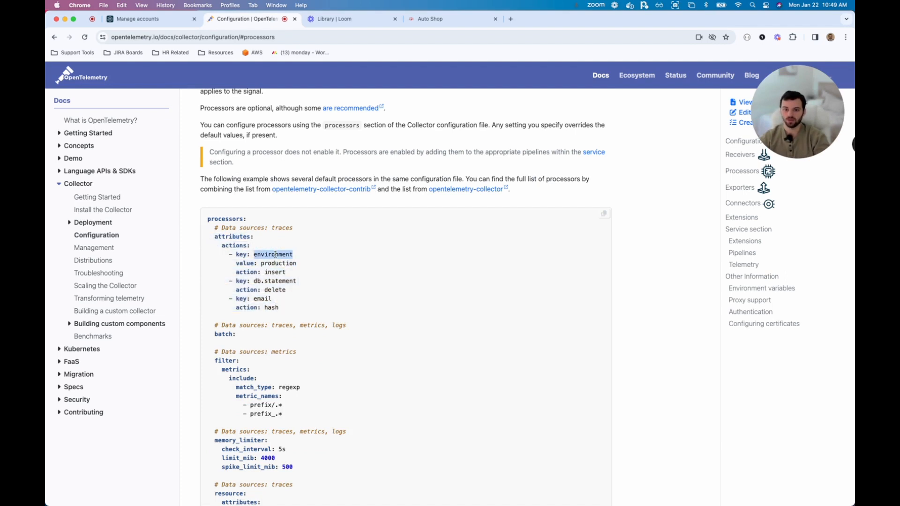
{"action": "scroll", "scroll_direction": "down", "scroll_amount": 3}
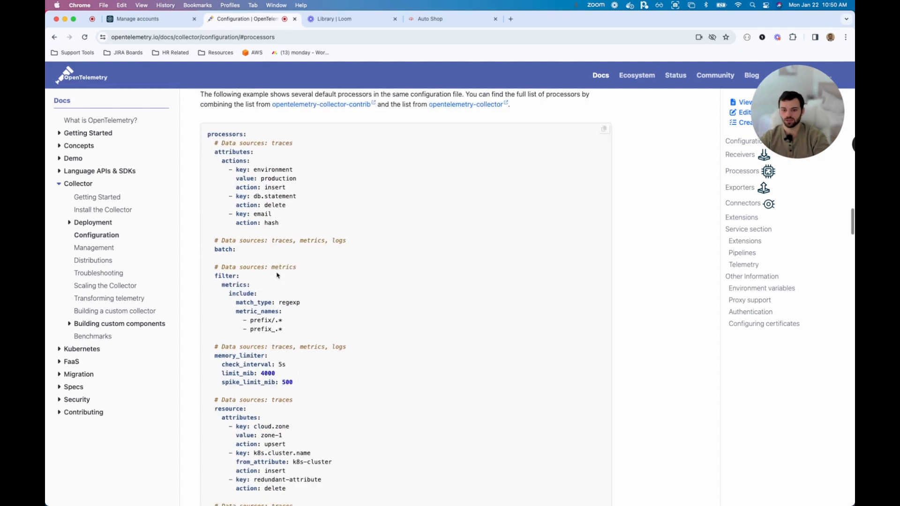
{"action": "scroll", "scroll_direction": "down", "scroll_amount": 3}
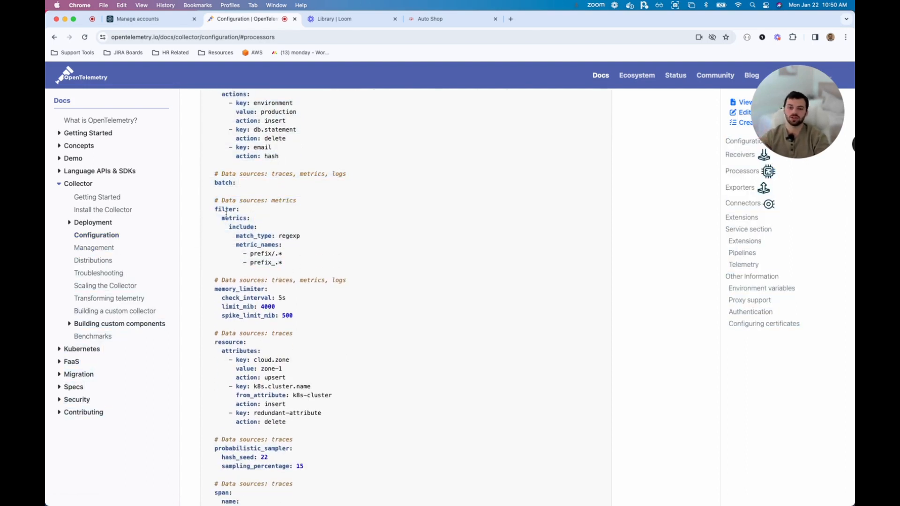
{"action": "scroll", "scroll_direction": "down", "scroll_amount": 3}
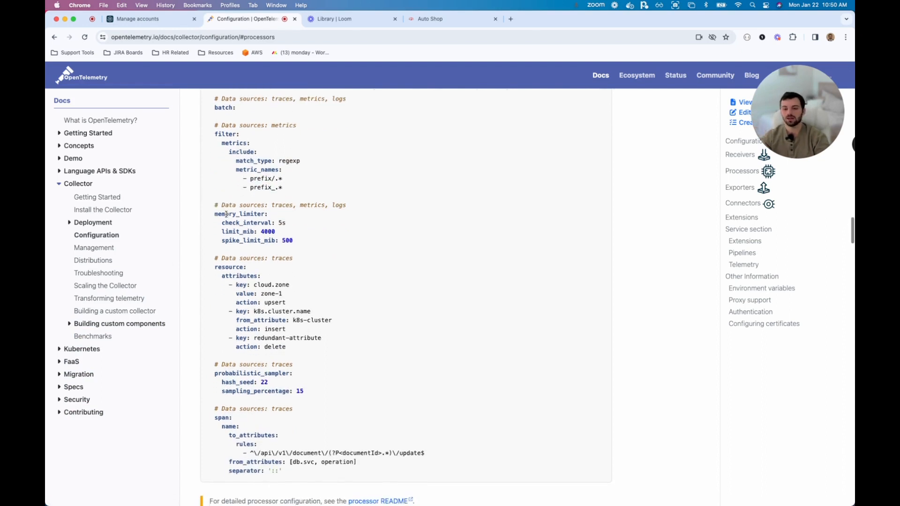
{"action": "scroll", "scroll_direction": "up", "scroll_amount": 3}
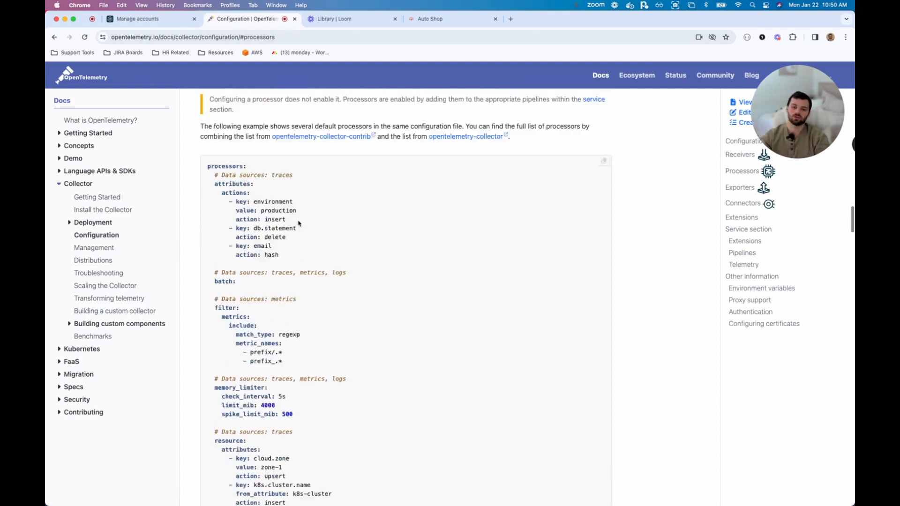
{"action": "scroll", "scroll_direction": "down", "scroll_amount": 3}
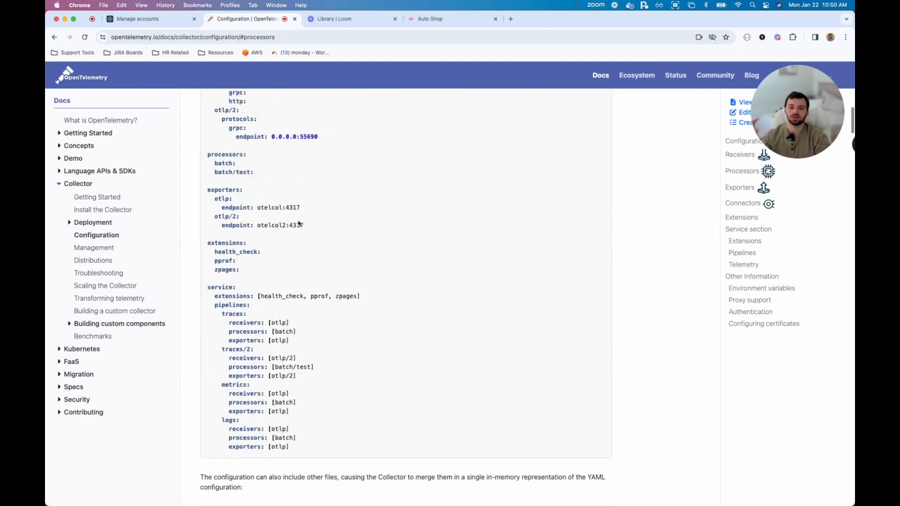
{"action": "scroll", "scroll_direction": "up", "scroll_amount": 3}
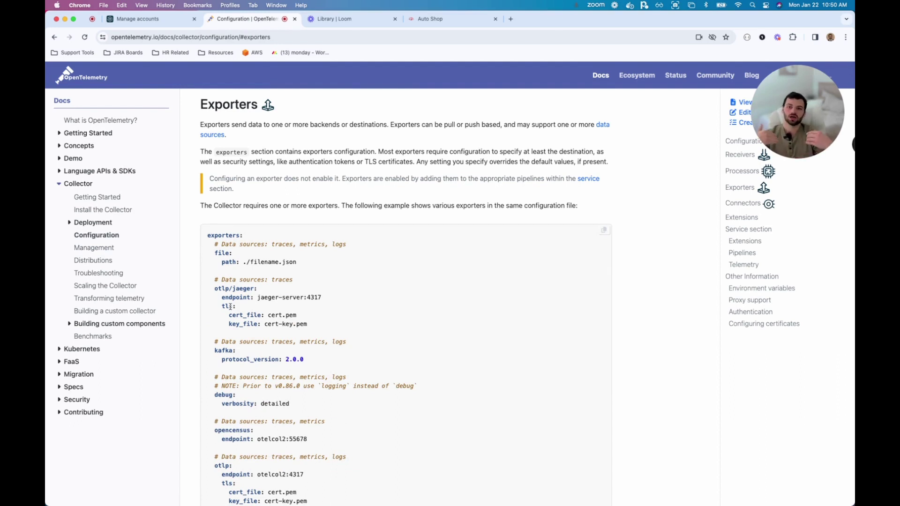
{"action": "mouse_move", "coordinate": [275, 208]}
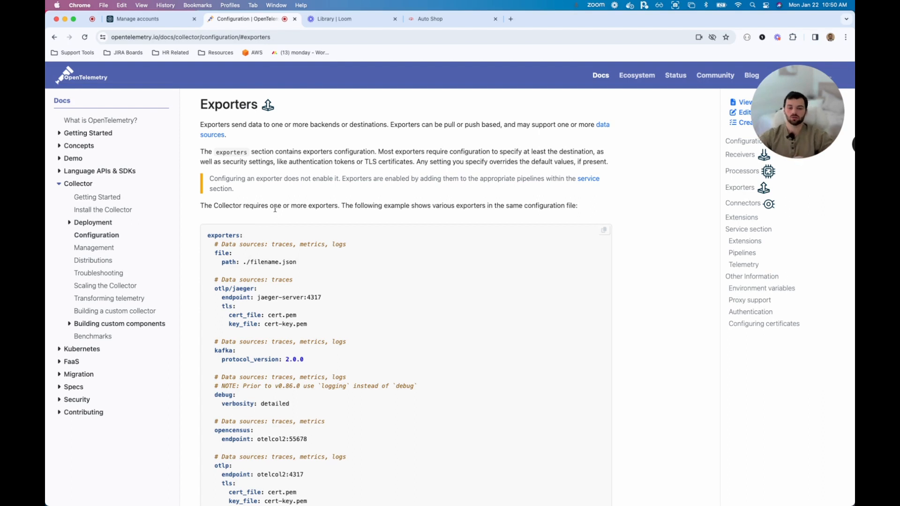
{"action": "mouse_move", "coordinate": [515, 27]}
{"action": "type", "text": "opn"}
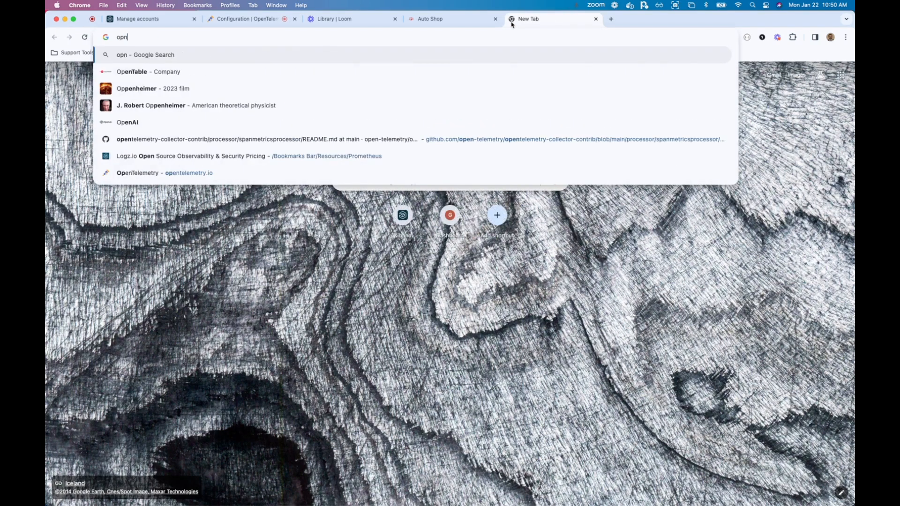
Search 'opentelemetry github' and enter the OpenTelemetry organisation on GitHub.
{"action": "type", "text": "opentelemetry github"}
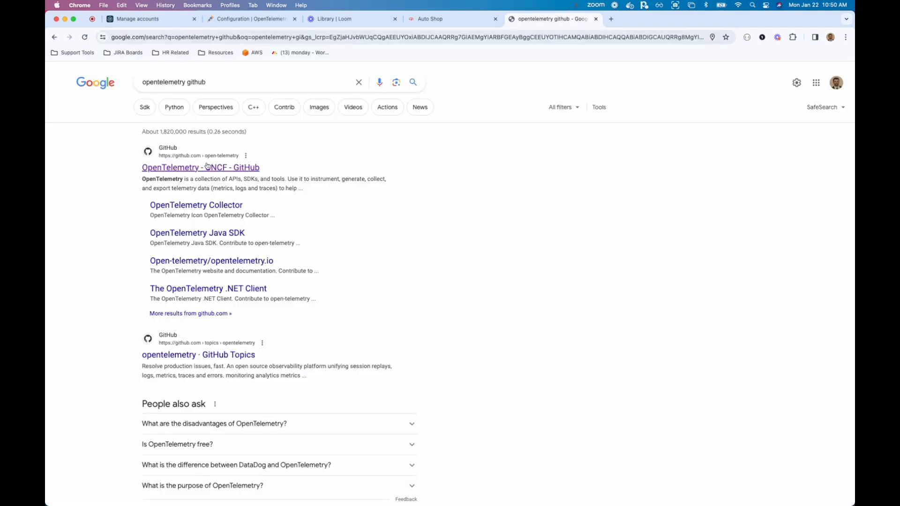
{"action": "left_click", "coordinate": [201, 167]}
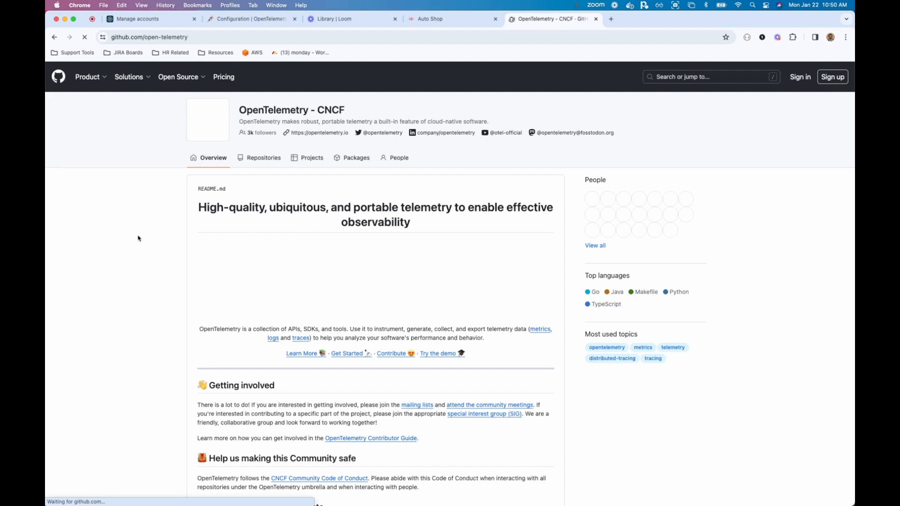
Find and enter the opentelemetry-collector-contrib repository in the org's list.
{"action": "scroll", "scroll_direction": "down", "scroll_amount": 3}
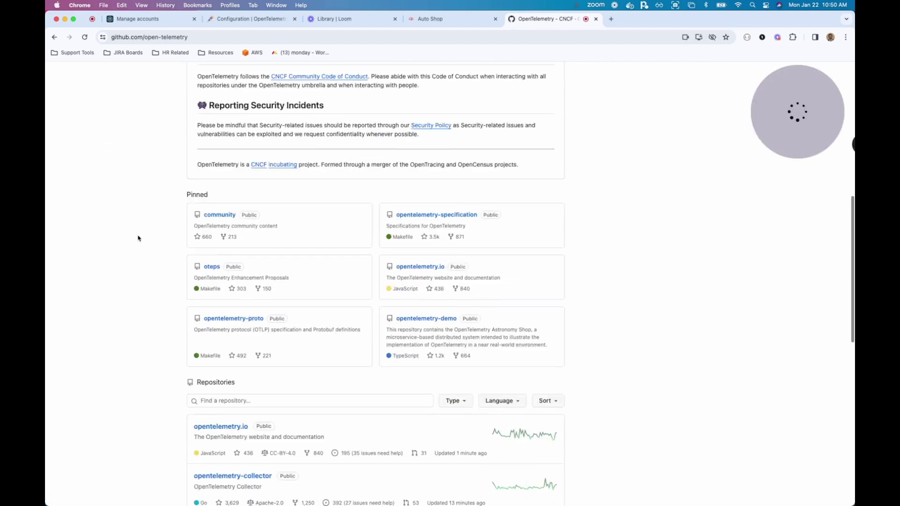
{"action": "scroll", "scroll_direction": "down", "scroll_amount": 3}
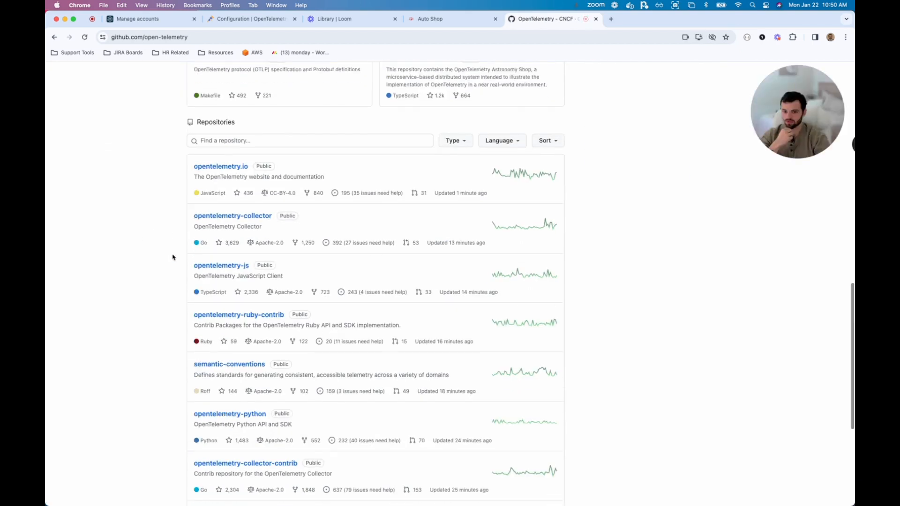
{"action": "scroll", "scroll_direction": "down", "scroll_amount": 3}
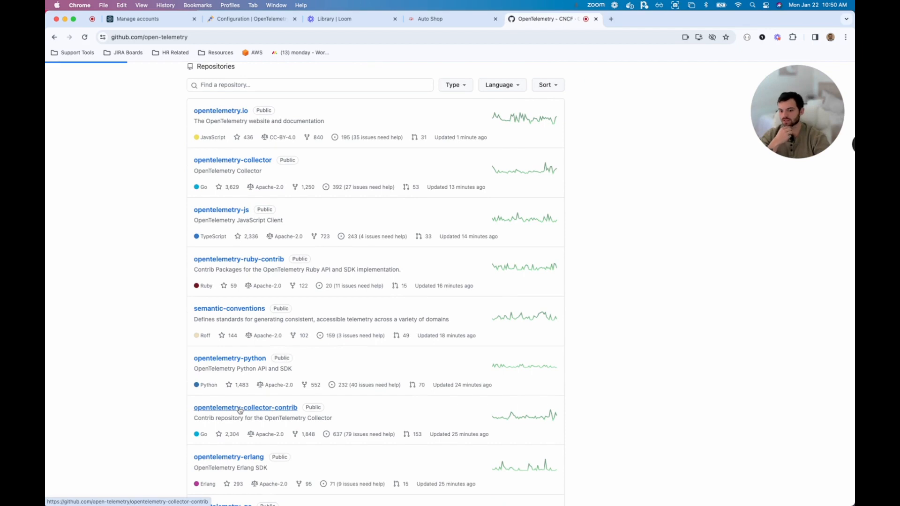
{"action": "left_click", "coordinate": [244, 408]}
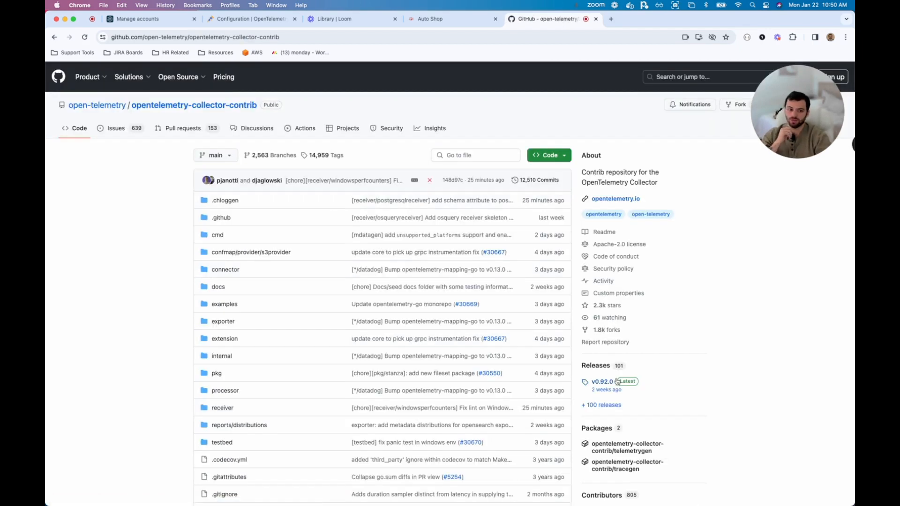
{"action": "mouse_move", "coordinate": [607, 389]}
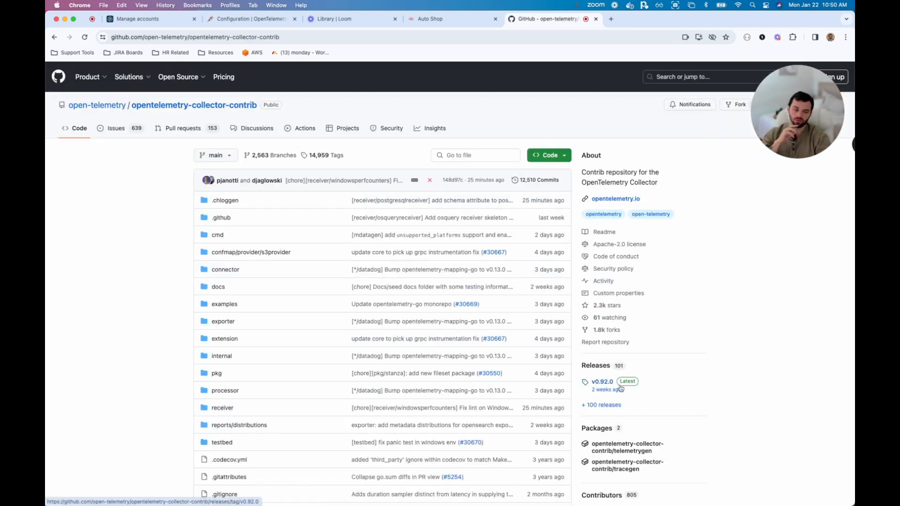
{"action": "mouse_move", "coordinate": [410, 349]}
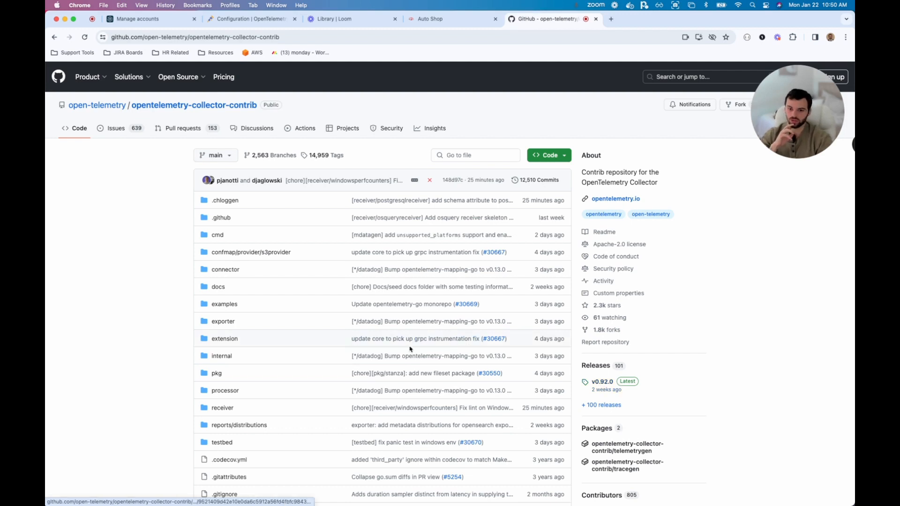
Navigate into the exporter folder and then the logzioexporter folder.
{"action": "left_click", "coordinate": [224, 320]}
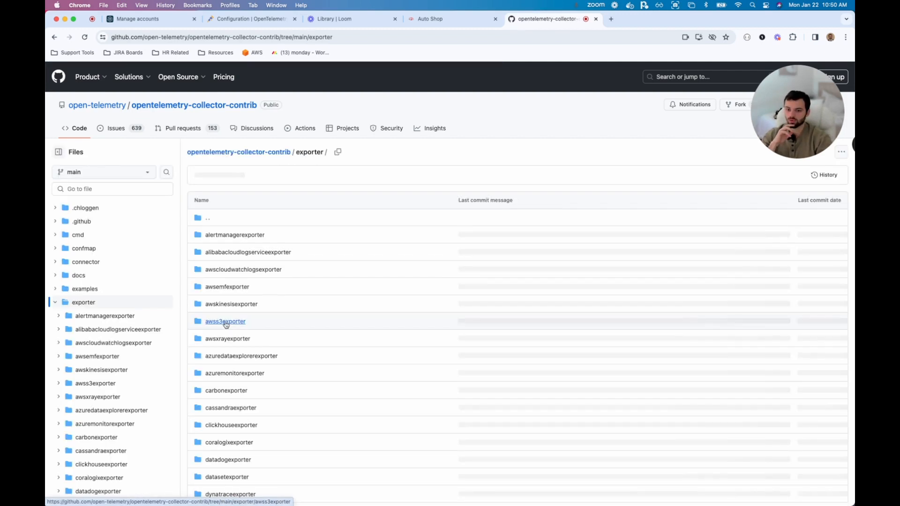
{"action": "scroll", "scroll_direction": "down", "scroll_amount": 3}
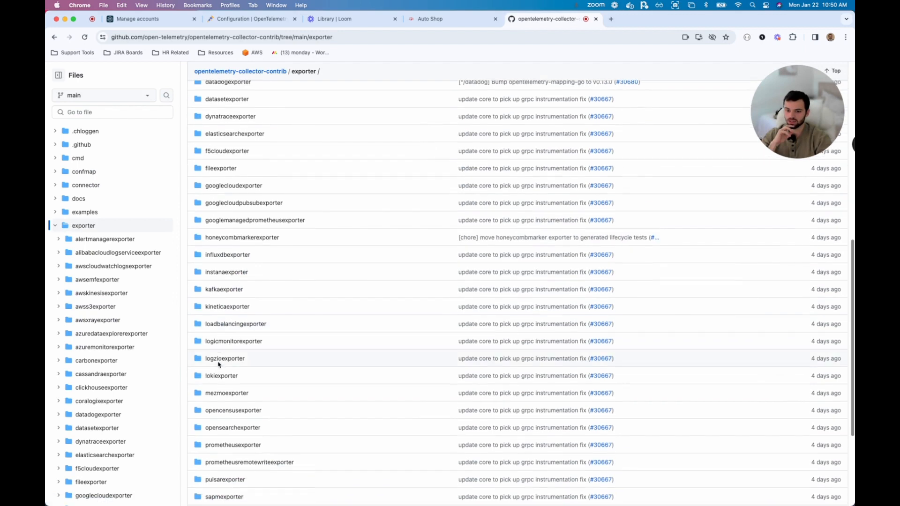
{"action": "left_click", "coordinate": [224, 358]}
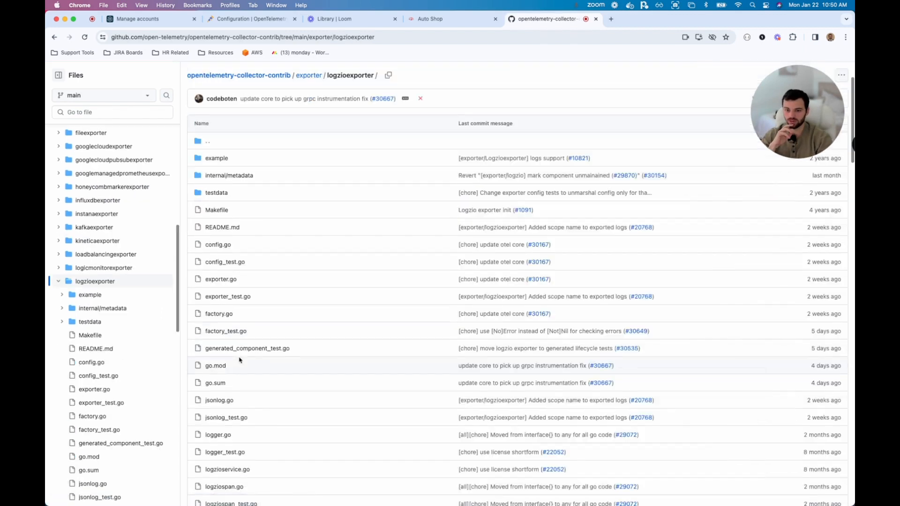
Read the logzioexporter README down to its traces and logs config examples.
{"action": "scroll", "scroll_direction": "down", "scroll_amount": 3}
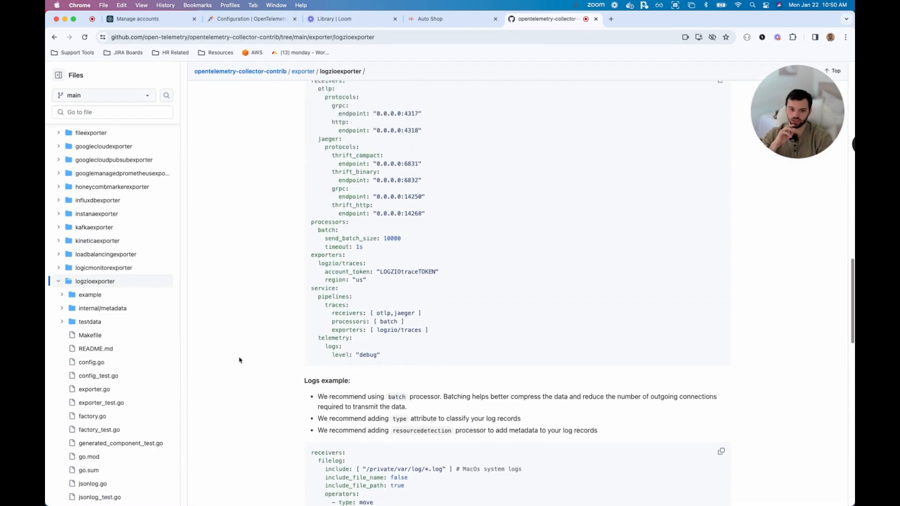
{"action": "scroll", "scroll_direction": "down", "scroll_amount": 3}
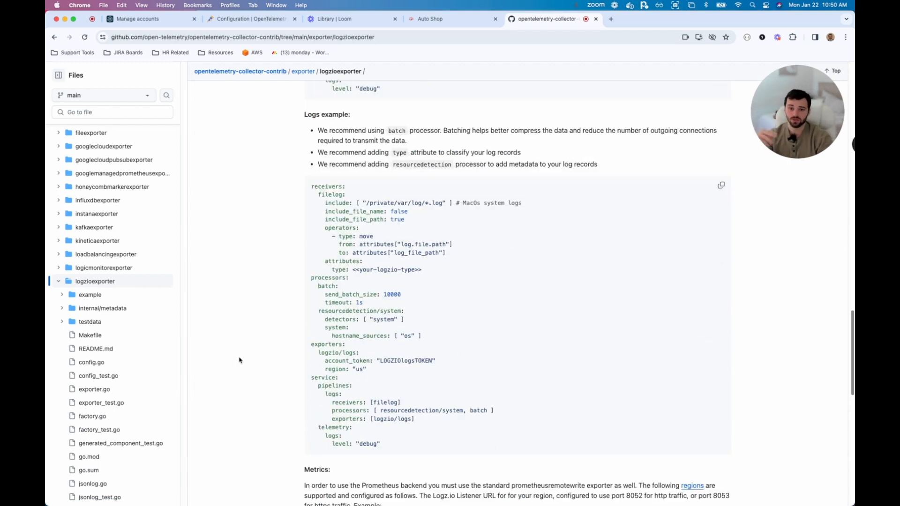
{"action": "scroll", "scroll_direction": "down", "scroll_amount": 3}
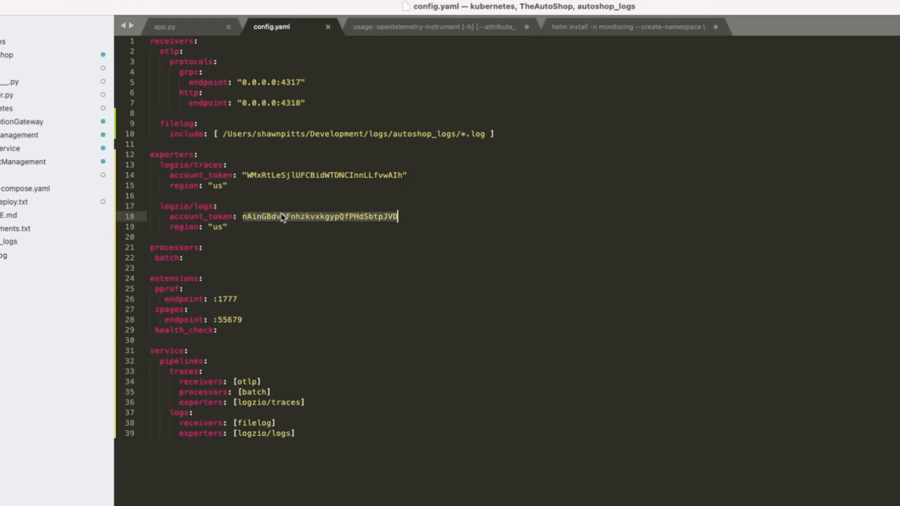
Trace the otlp receiver and Autoshop log files through the Logz.io exporters and check the 4318 traces endpoint.
{"action": "left_click", "coordinate": [202, 371]}
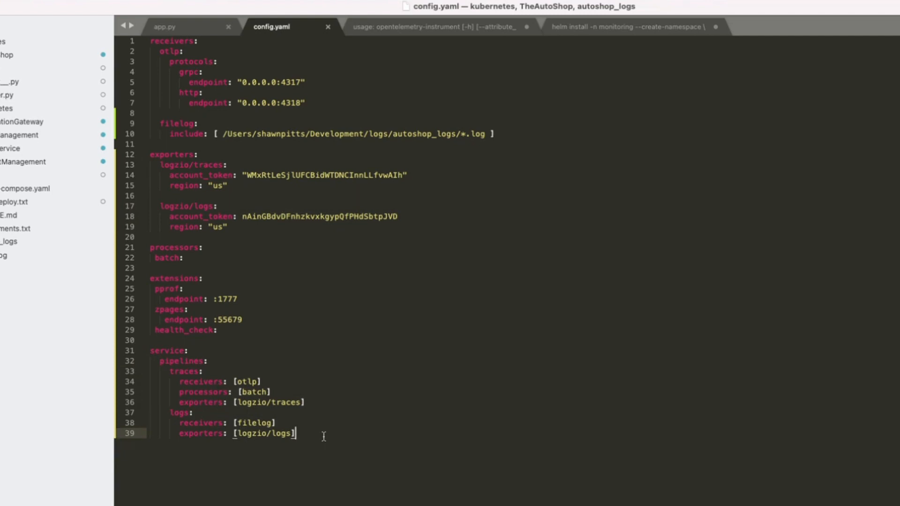
{"action": "mouse_move", "coordinate": [197, 387]}
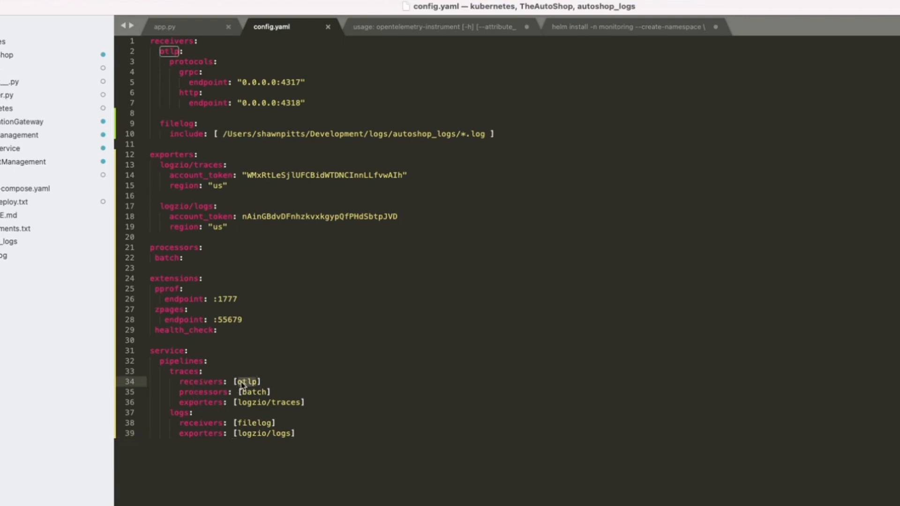
{"action": "left_click", "coordinate": [439, 26]}
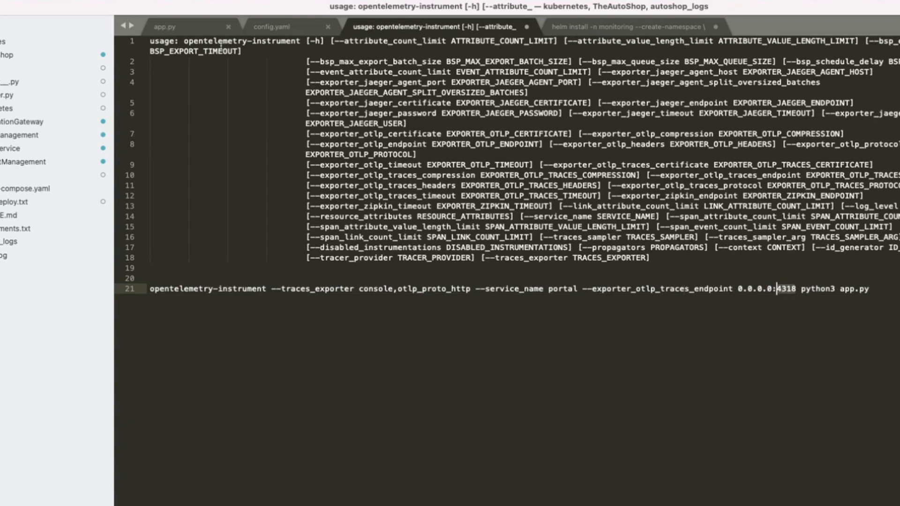
{"action": "left_click", "coordinate": [272, 26]}
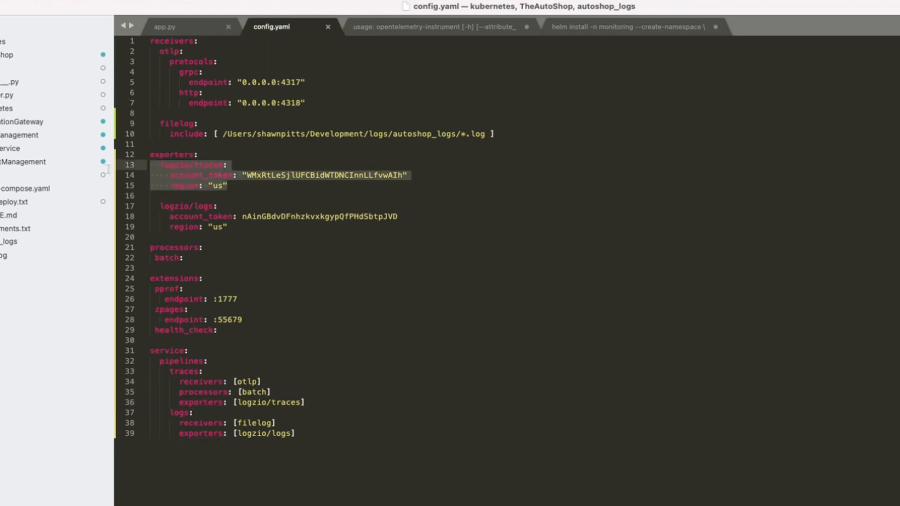
{"action": "mouse_move", "coordinate": [317, 438]}
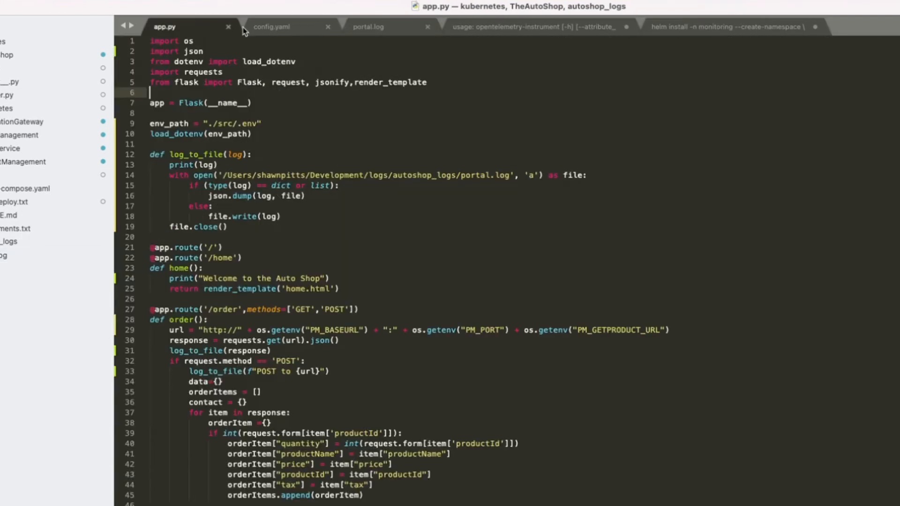
{"action": "left_click", "coordinate": [272, 26]}
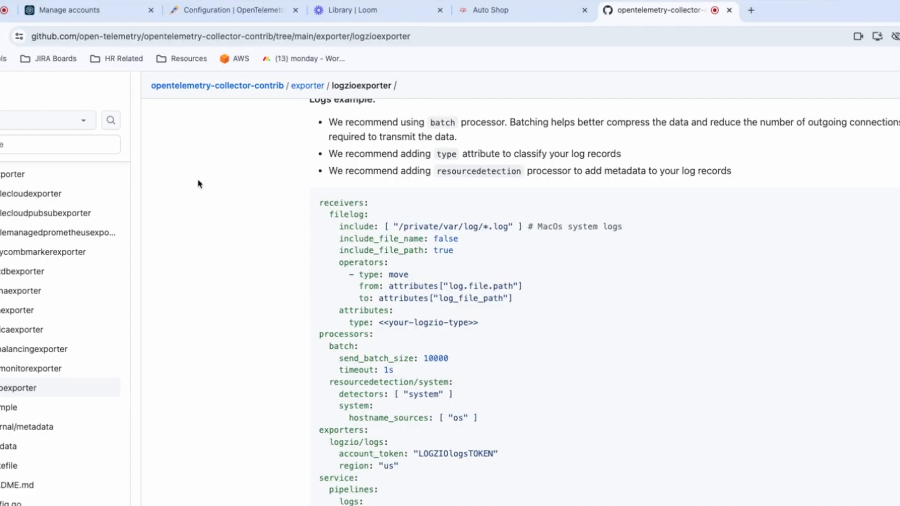
Return to the Logz.io account page and start the Discover log search from the Logs sidebar entry.
{"action": "left_click", "coordinate": [69, 9]}
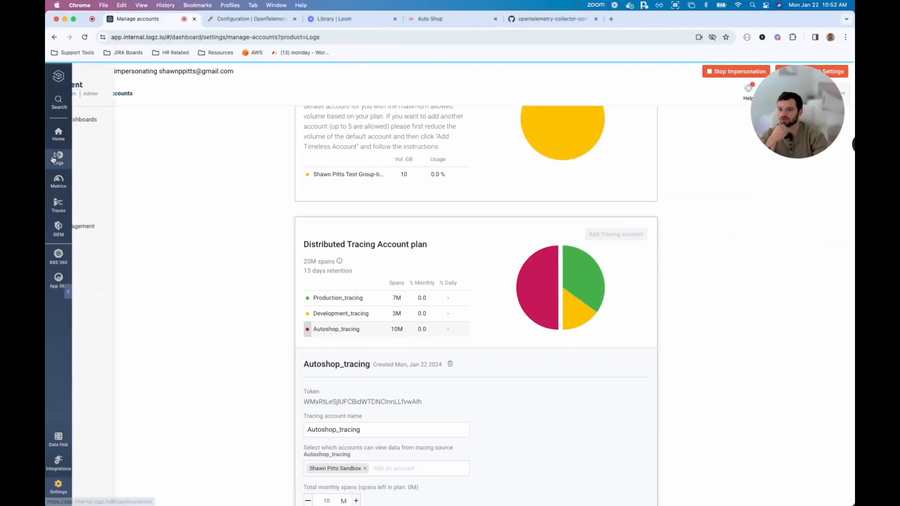
{"action": "left_click", "coordinate": [58, 157]}
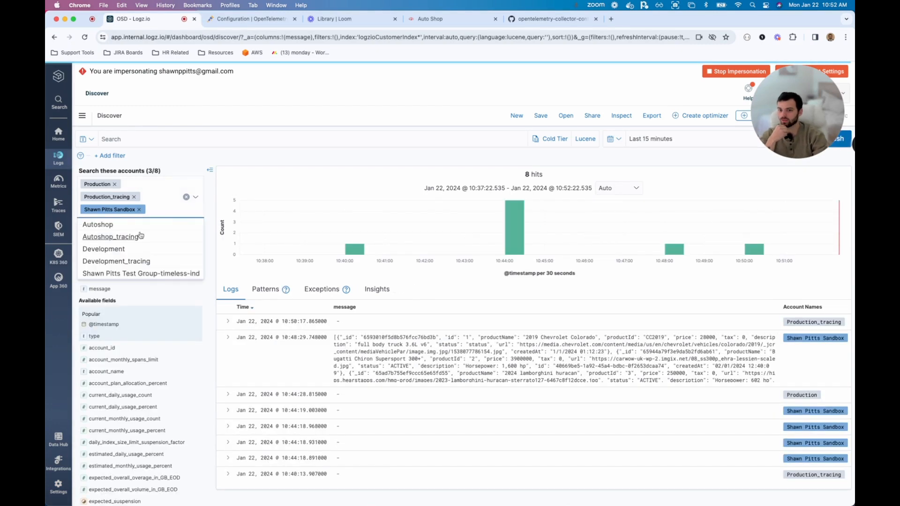
Add the Autoshop account to the search and inspect its latest "Hello from Logz.io!" log entry.
{"action": "left_click", "coordinate": [97, 224]}
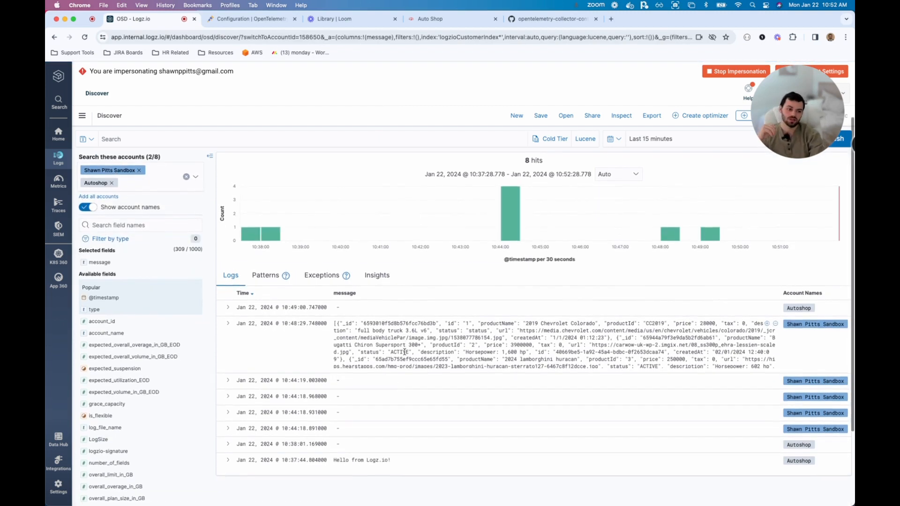
{"action": "left_click", "coordinate": [228, 307]}
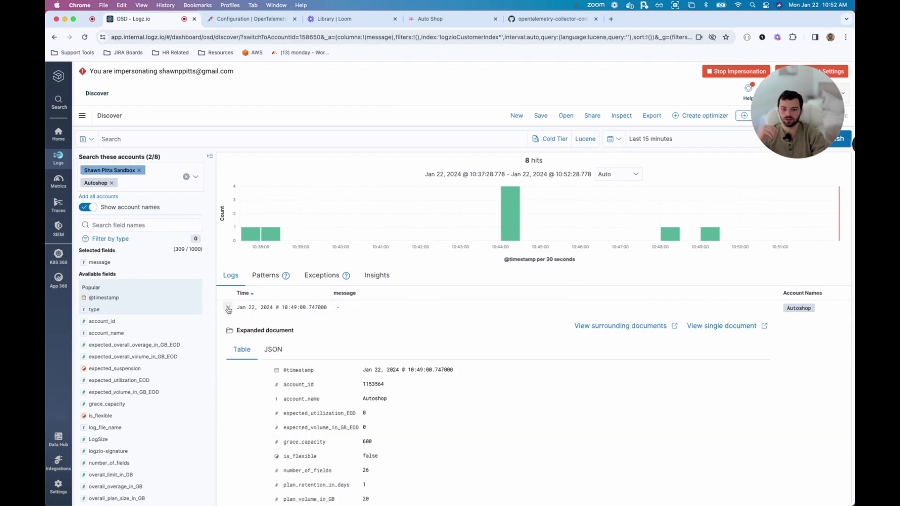
{"action": "left_click", "coordinate": [228, 307]}
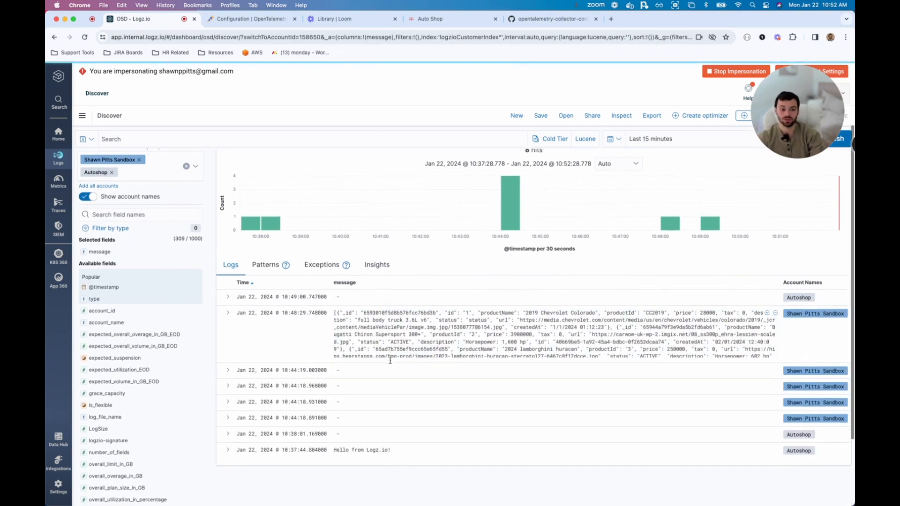
{"action": "left_click", "coordinate": [124, 159]}
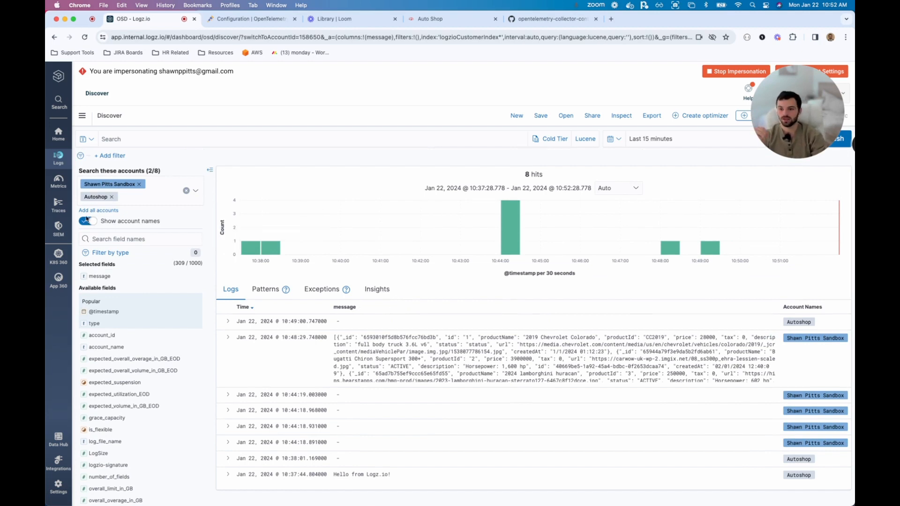
Switch from Discover to the Jaeger traces view via the Traces sidebar entry.
{"action": "left_click", "coordinate": [58, 205]}
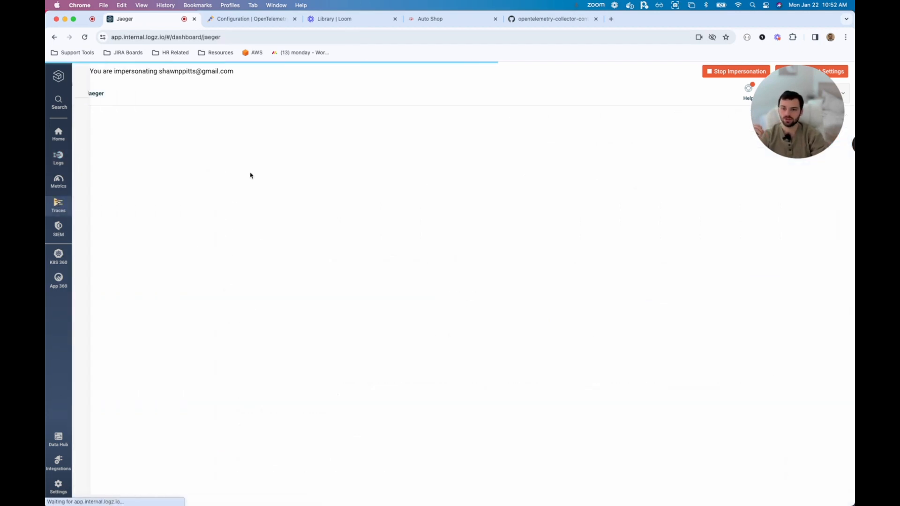